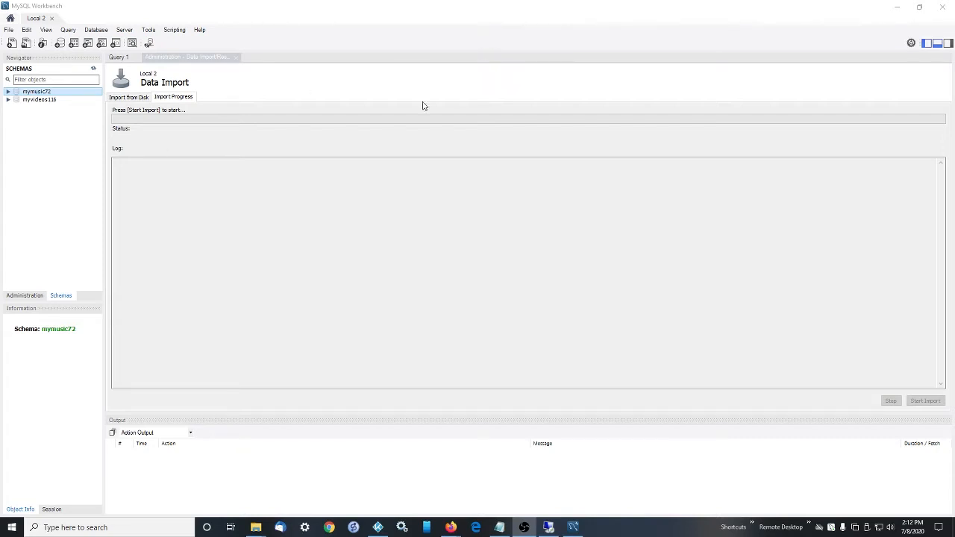
mouse_move(248, 520)
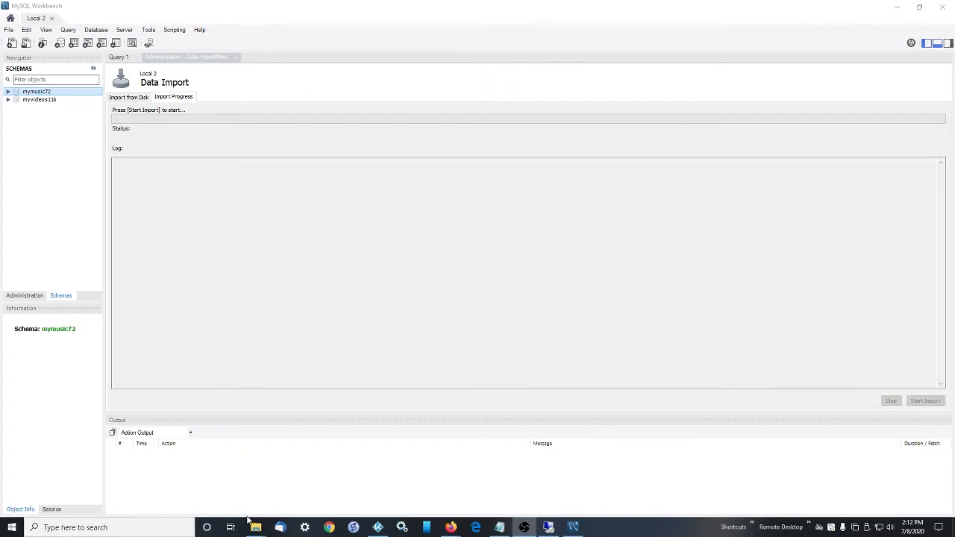
mouse_move(339, 496)
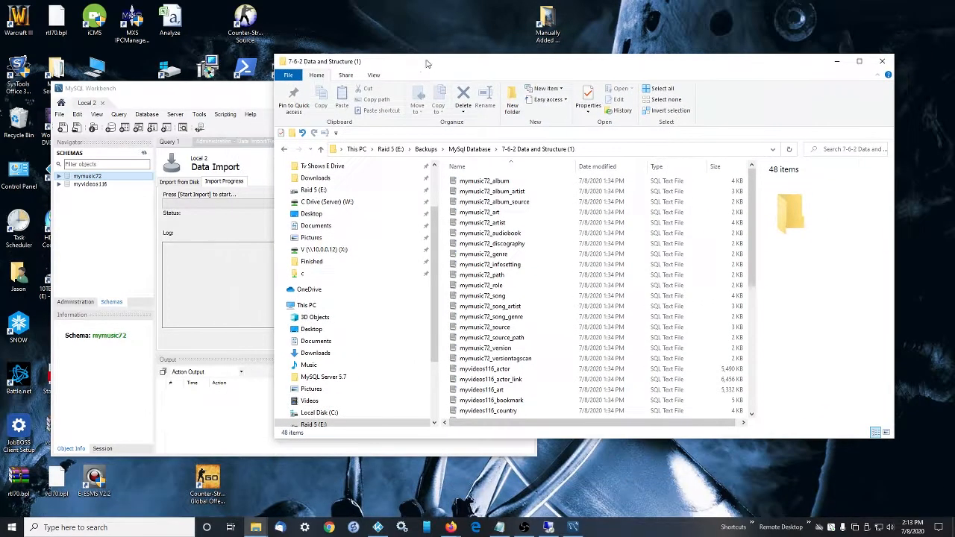
mouse_move(171, 120)
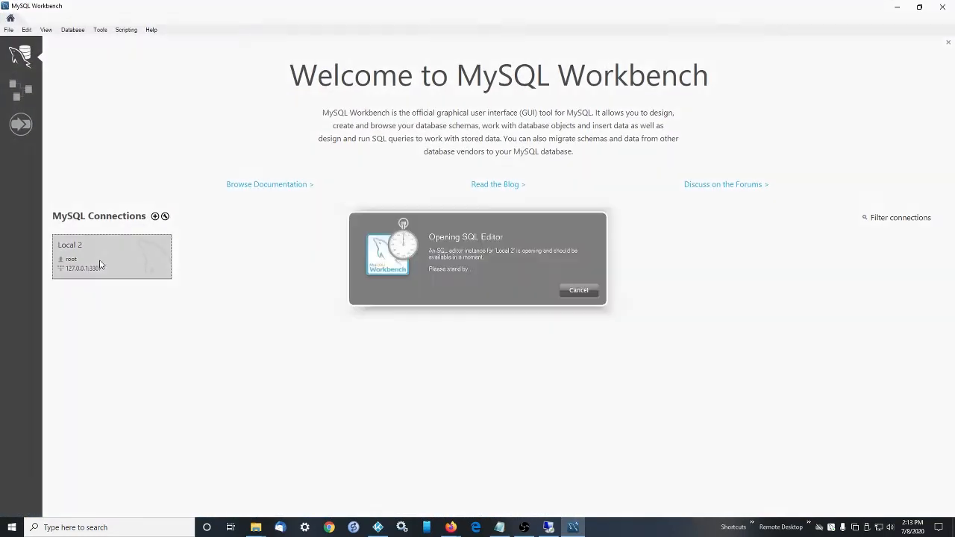
- Open the Local 2 connection and its Administration Data Export page listing mymusic72 and myvideos116
click(112, 256)
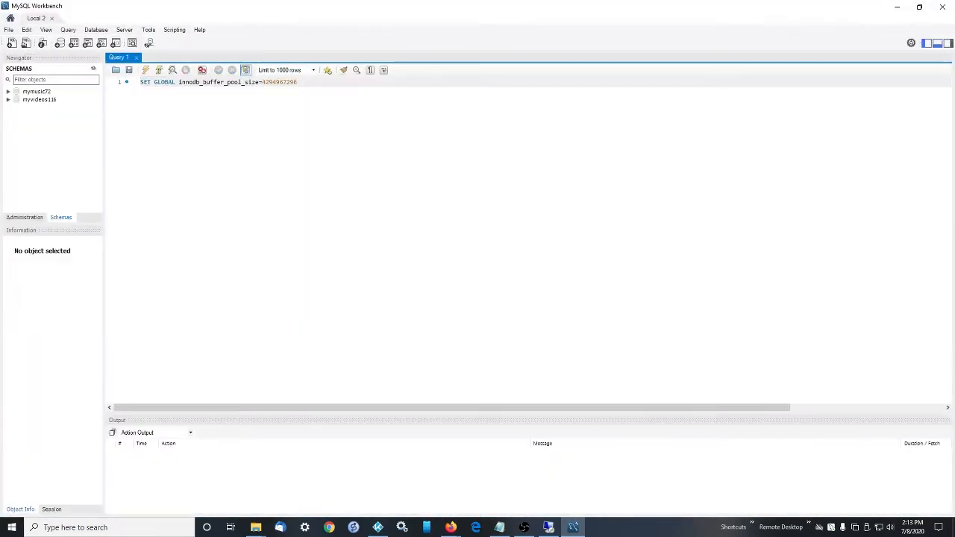
click(25, 217)
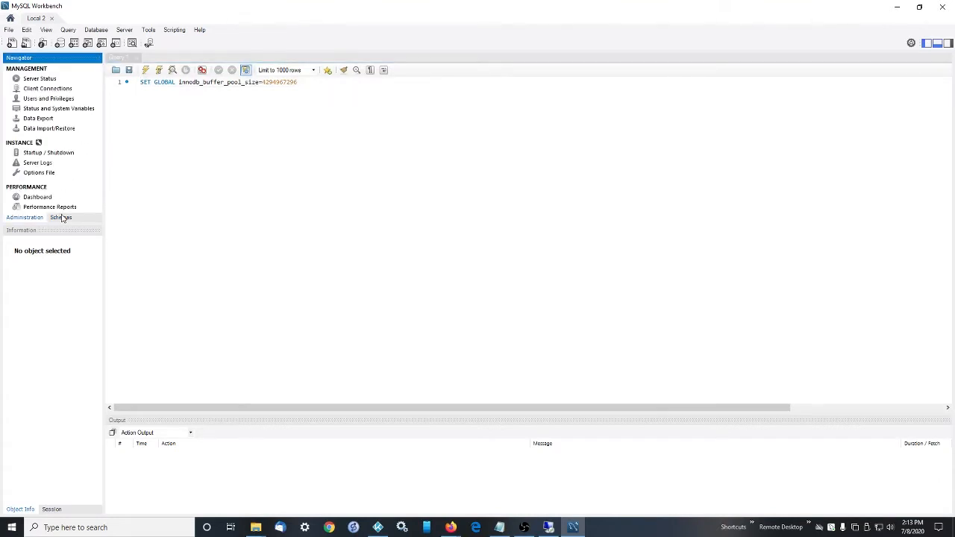
mouse_move(75, 142)
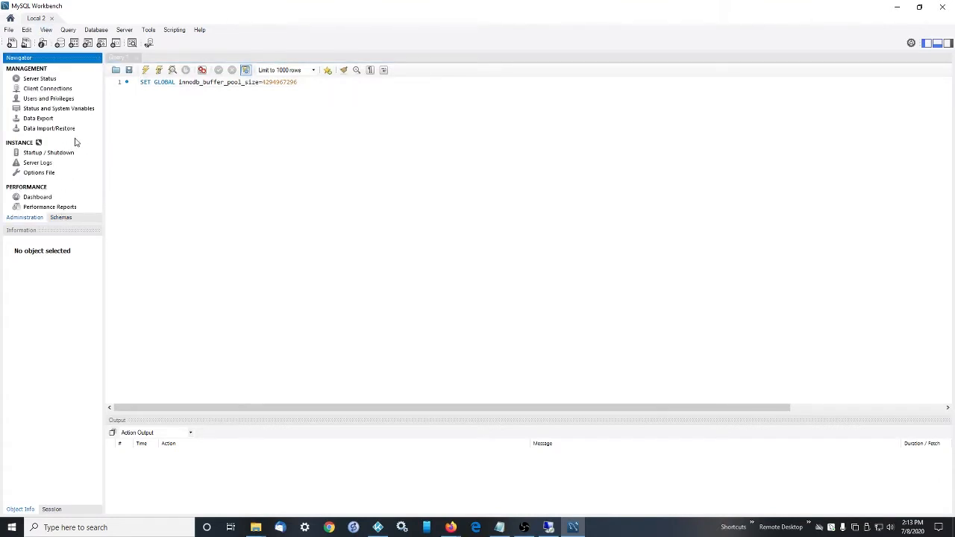
mouse_move(39, 172)
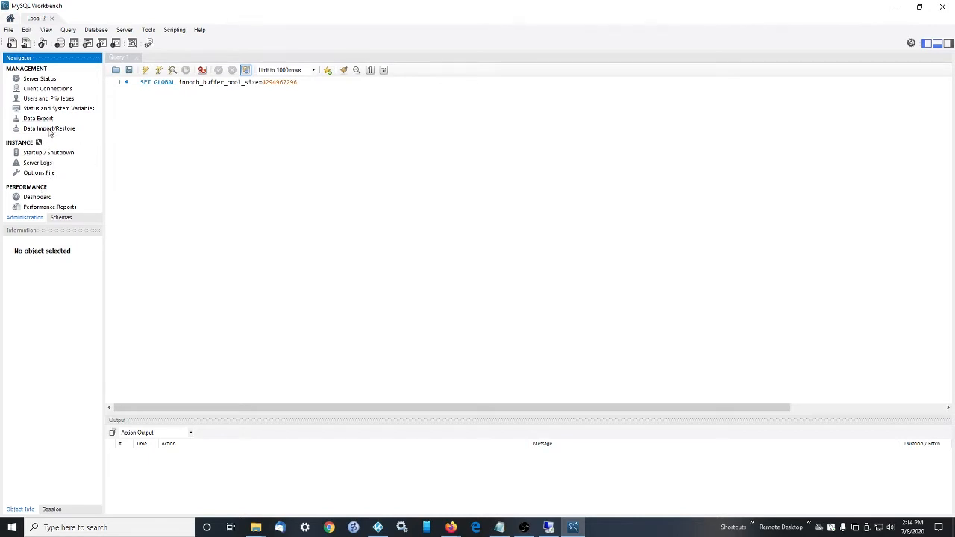
click(38, 118)
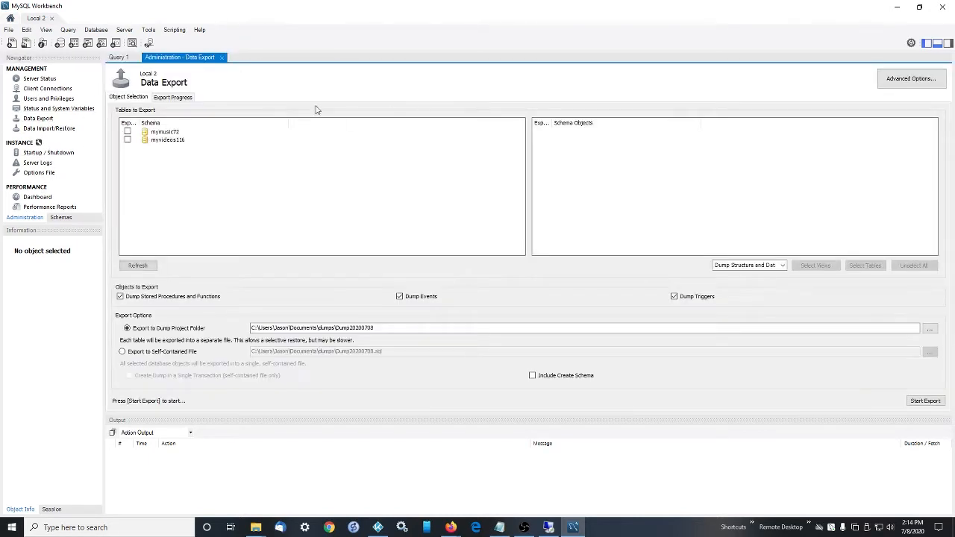
mouse_move(269, 237)
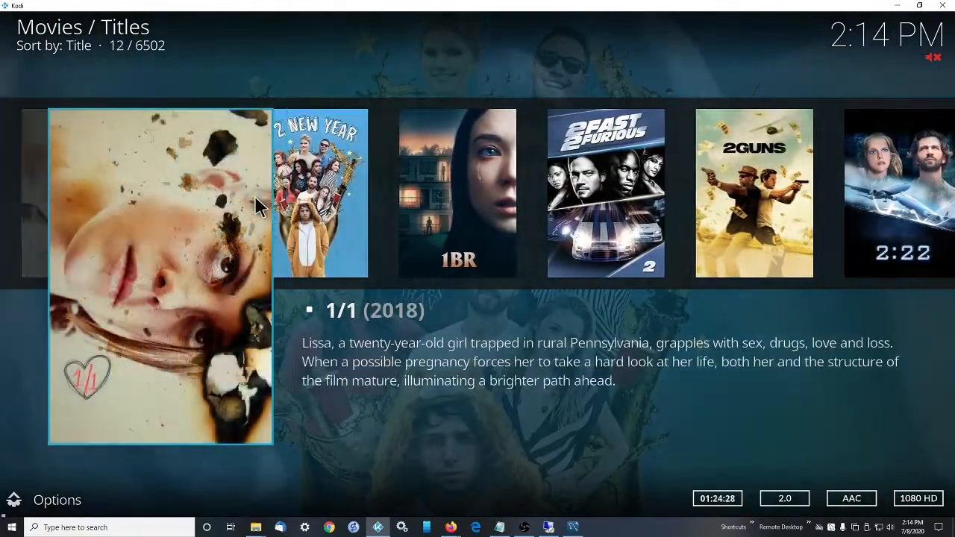
- Select 1/2 New Year (2019) in Movies / Titles and open its details page
key(right)
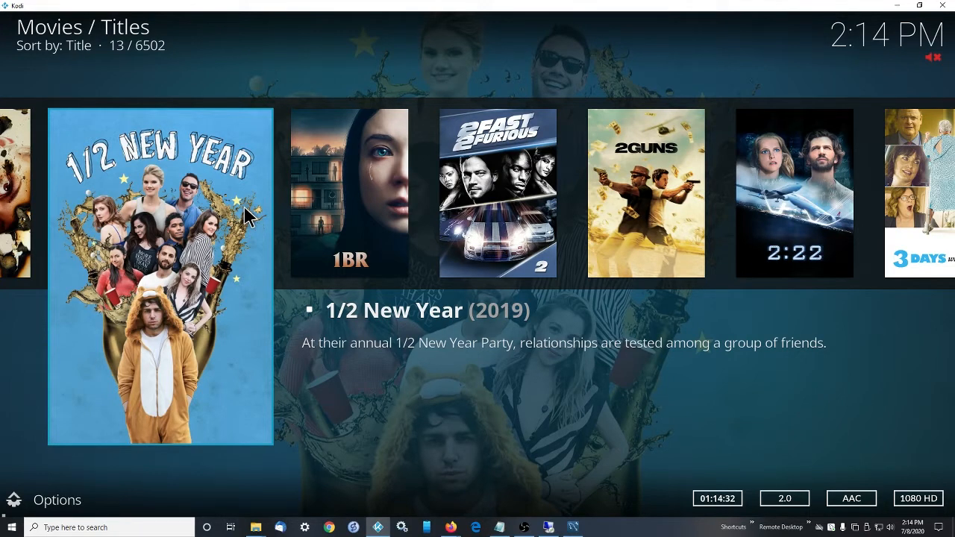
click(161, 276)
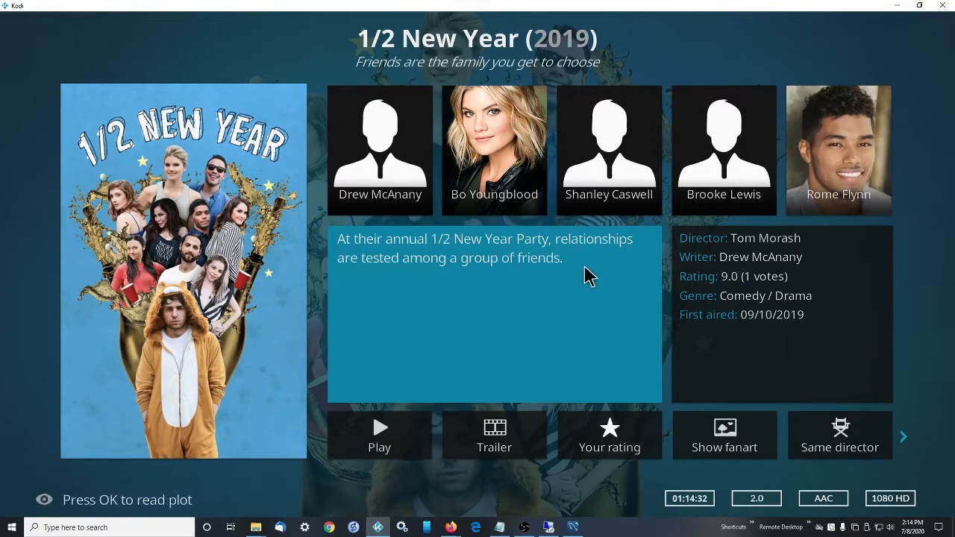
mouse_move(179, 166)
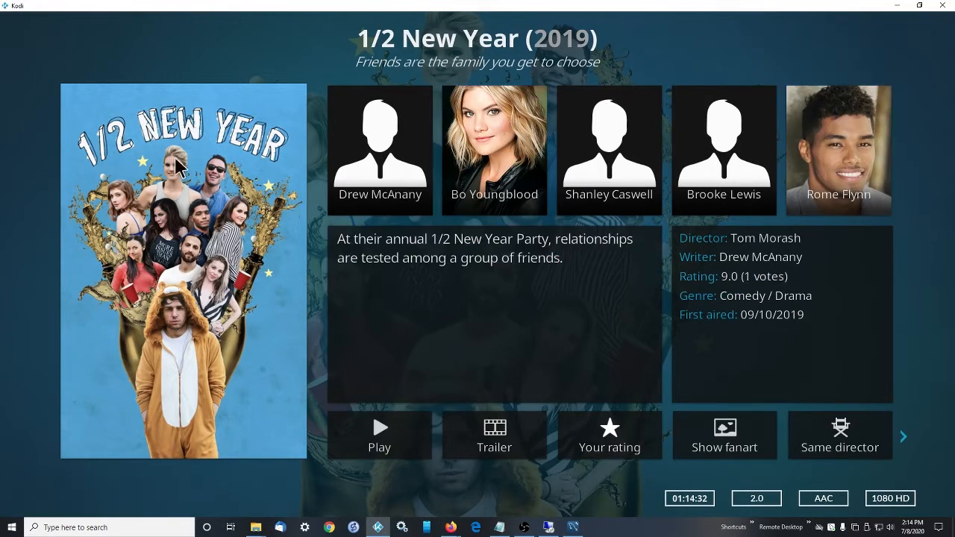
mouse_move(208, 166)
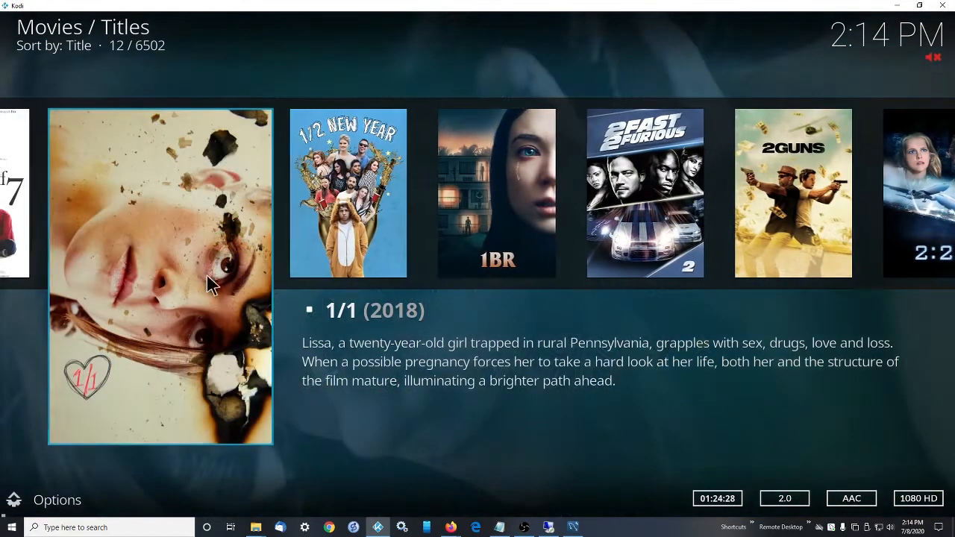
key(right)
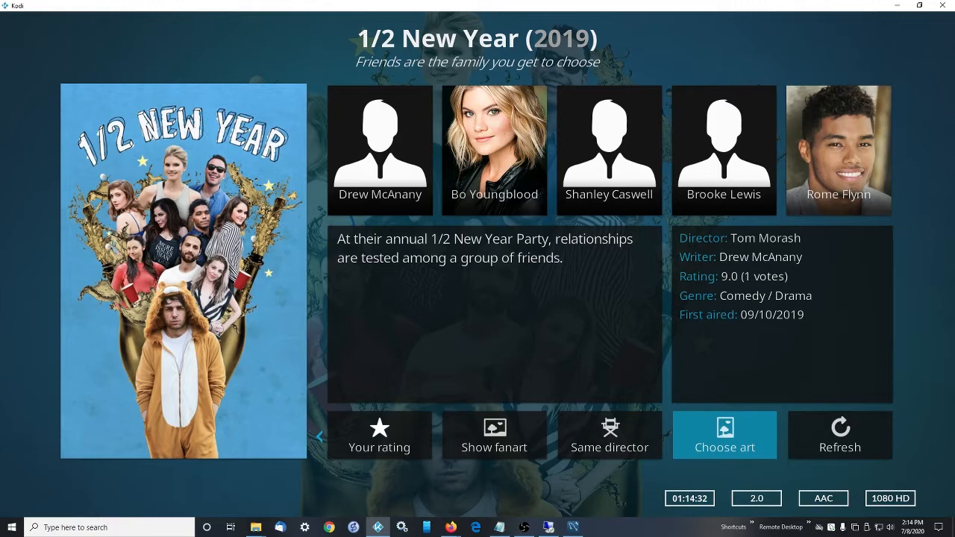
- Choose Thumbnail artwork for 1/2 New Year and browse for an image file
click(724, 434)
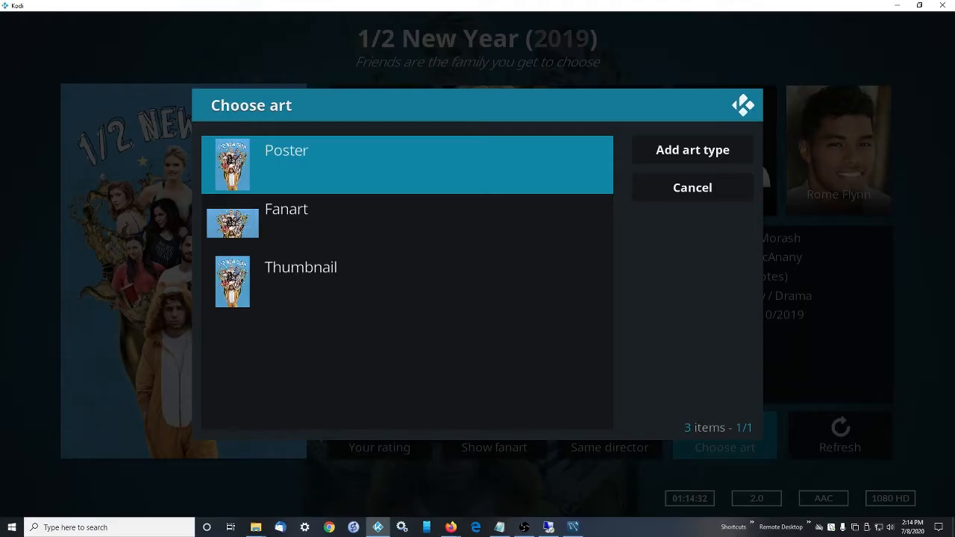
click(692, 187)
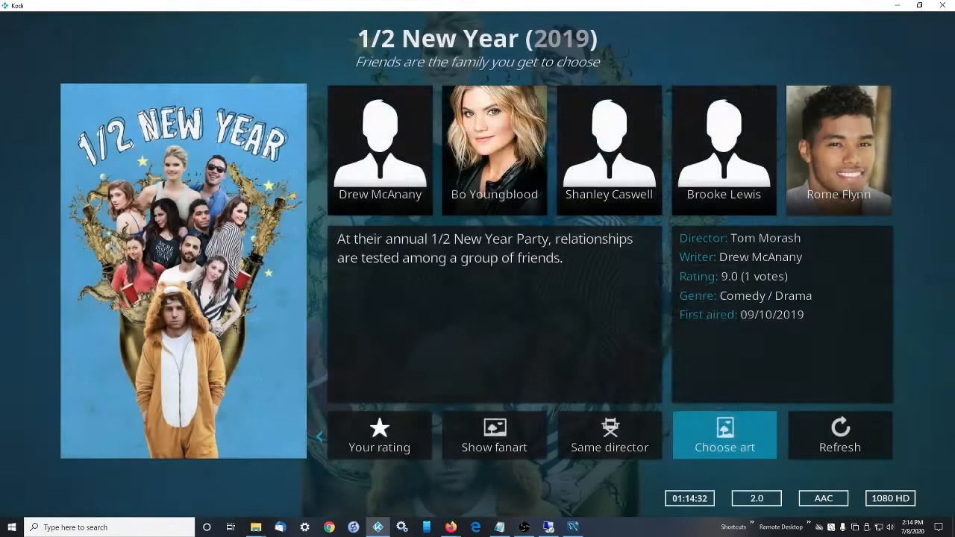
click(724, 434)
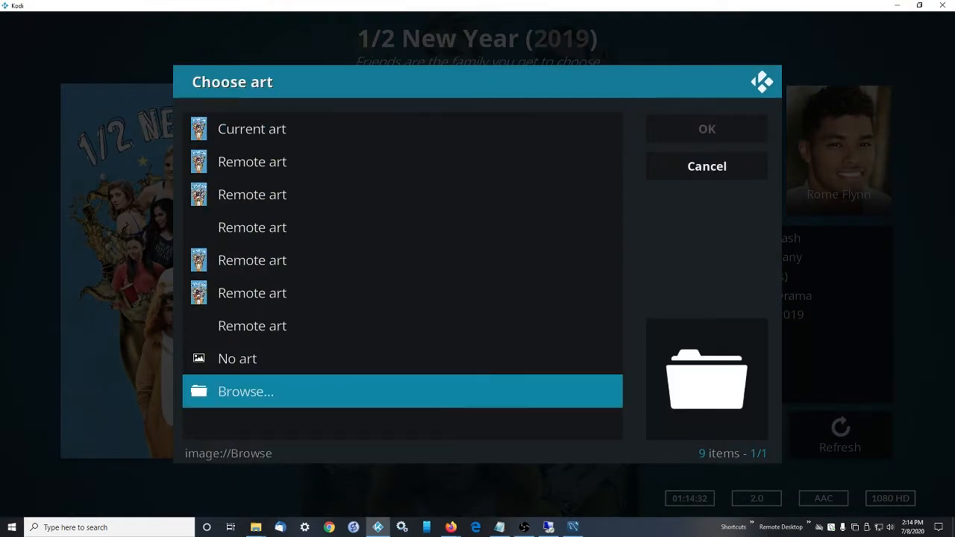
click(245, 391)
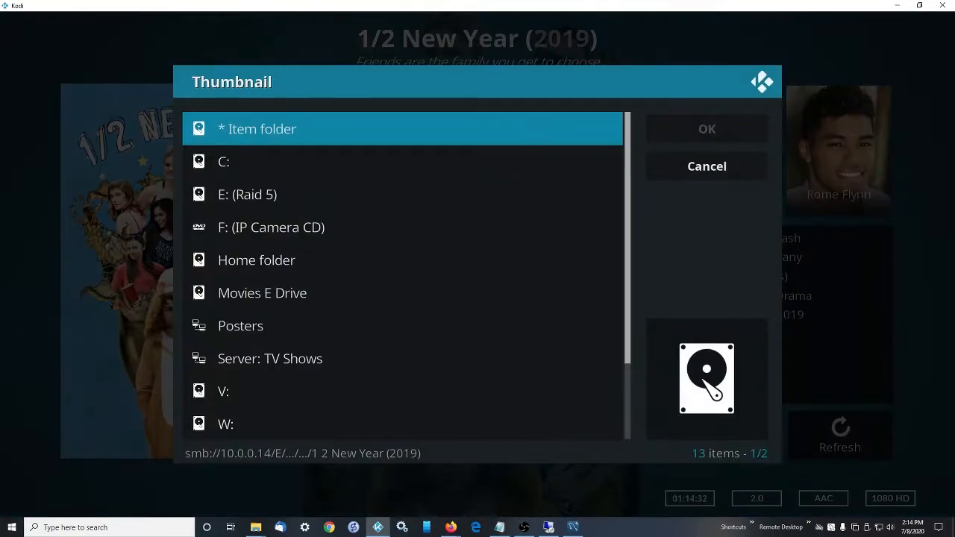
- Open the Posters share and select This is not a Movie 2011.jpg
click(240, 325)
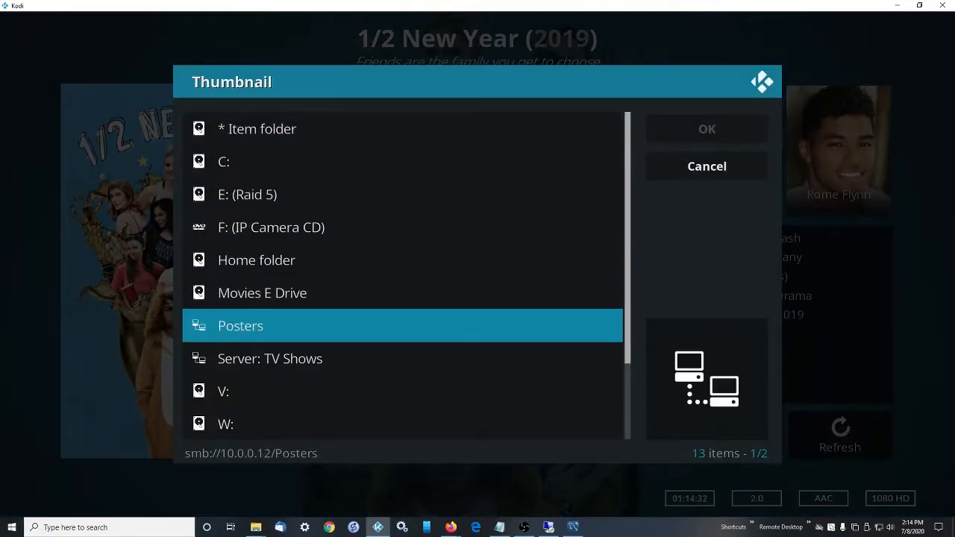
double_click(240, 325)
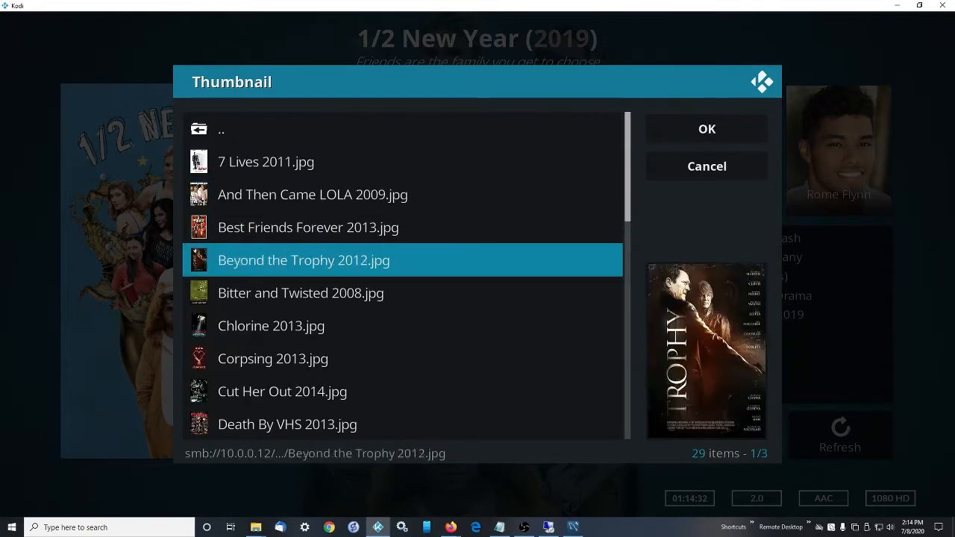
scroll(down, 3)
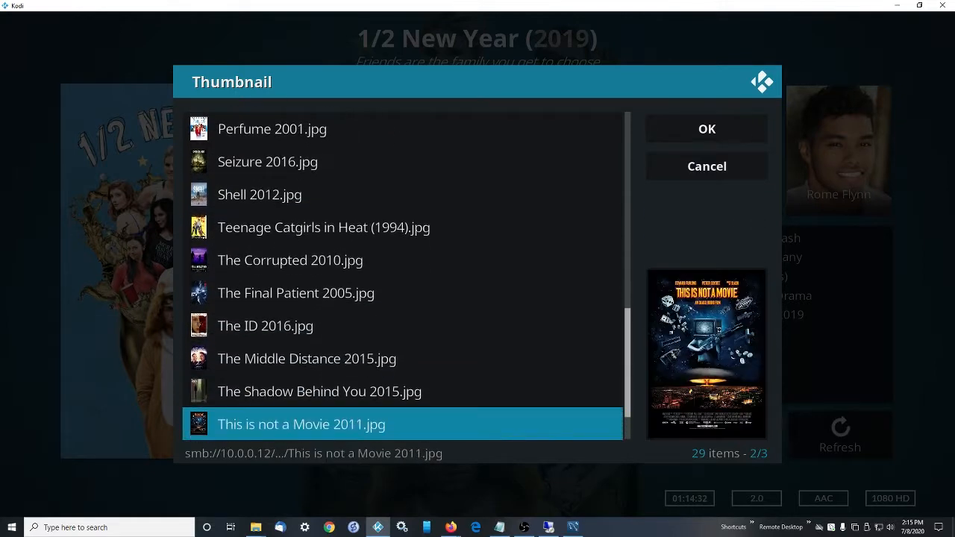
scroll(down, 3)
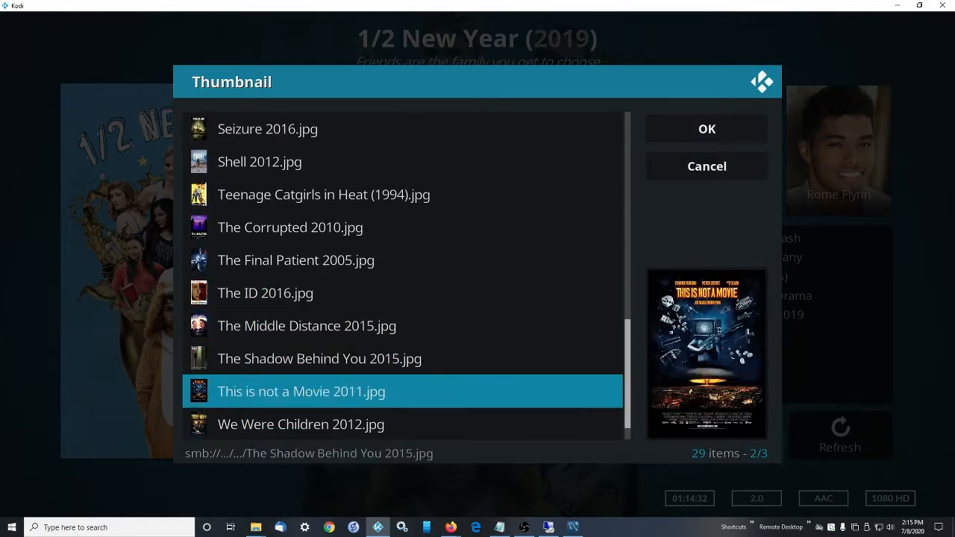
scroll(down, 3)
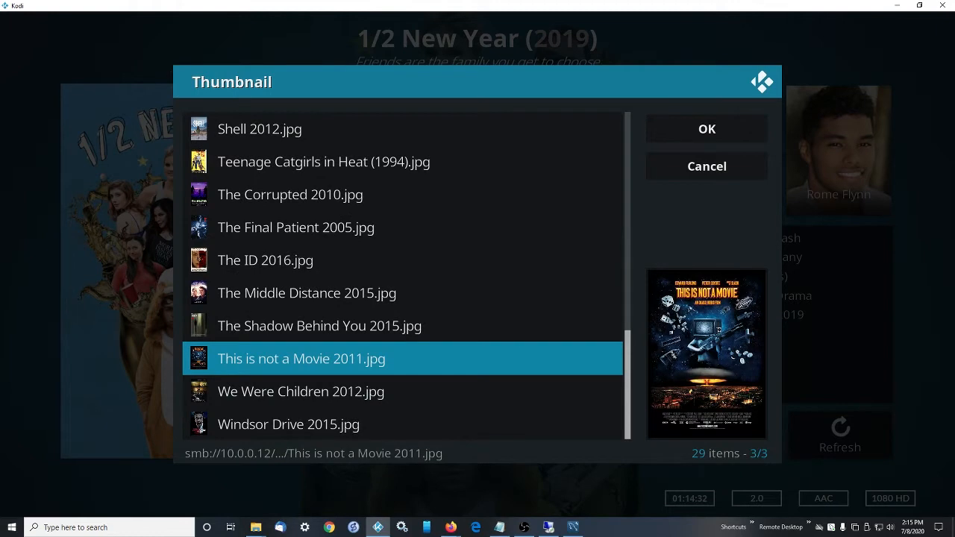
click(291, 194)
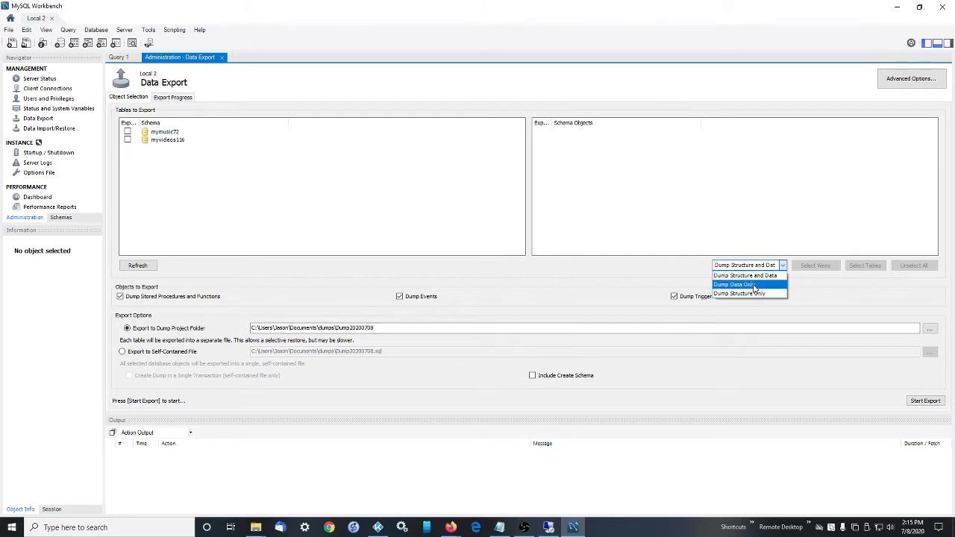
- Switch the Data Export dump type to Dump Data Only
click(742, 285)
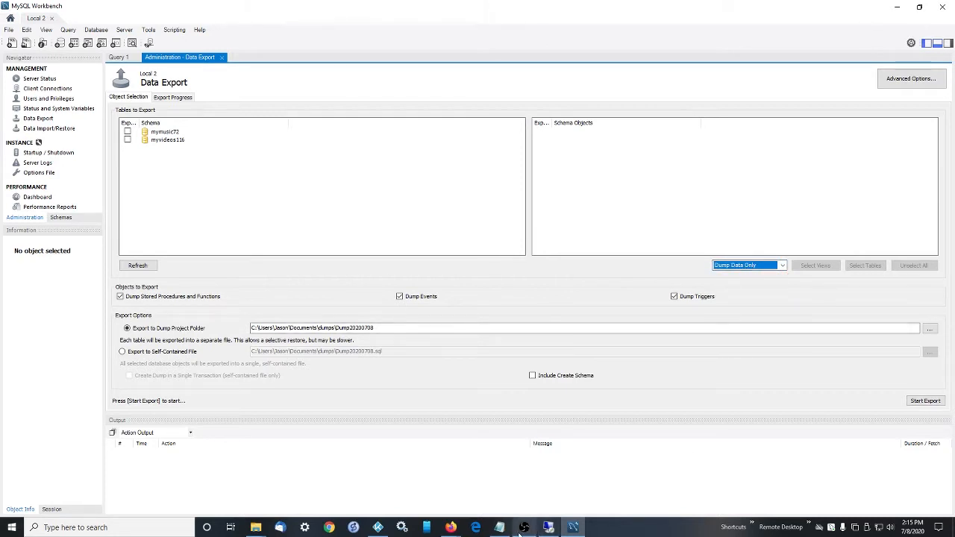
mouse_move(520, 529)
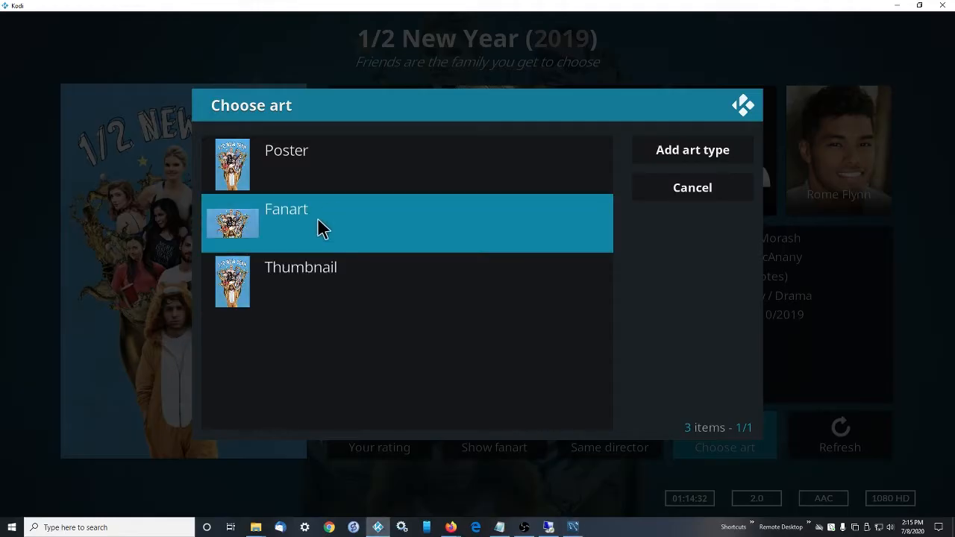
- Look at the Fanart and Remote art options, then cancel the Choose art dialog unchanged
click(286, 209)
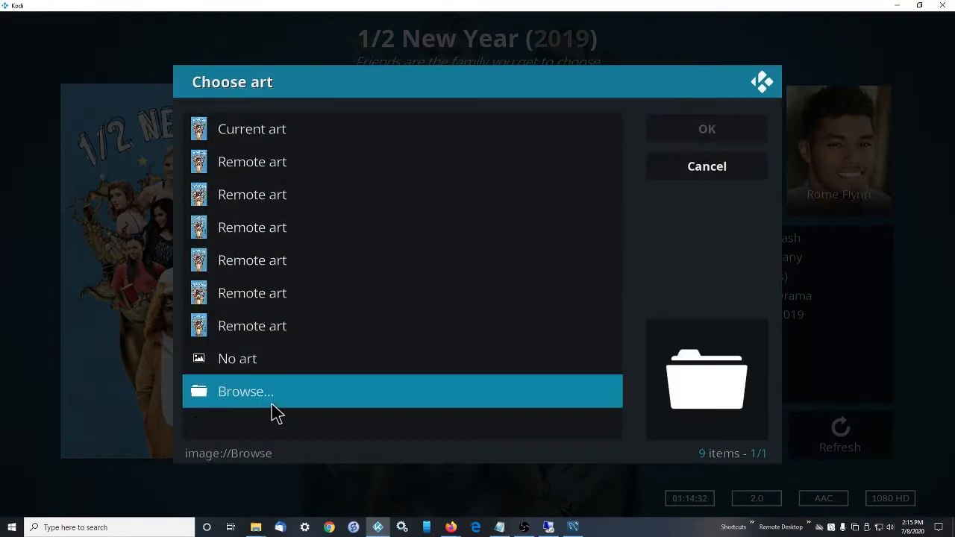
click(245, 391)
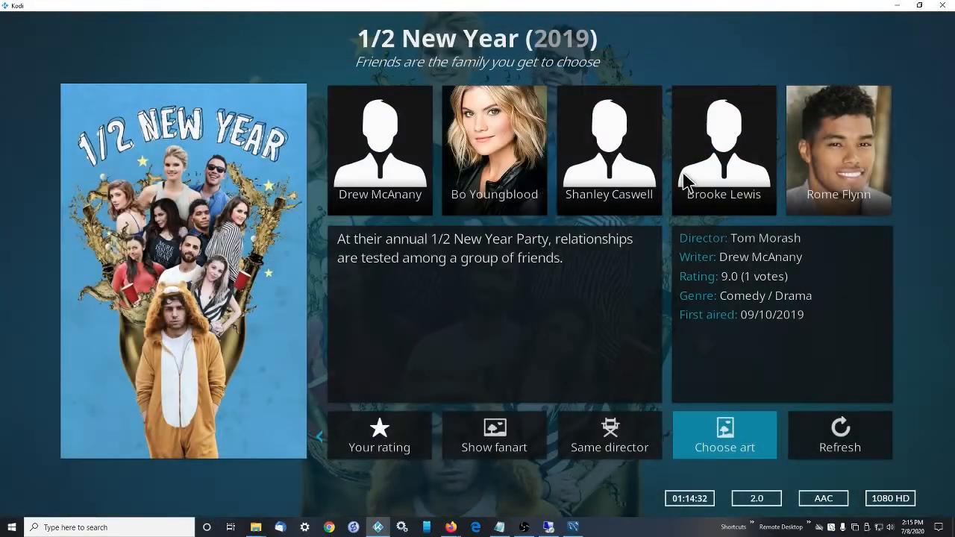
click(724, 435)
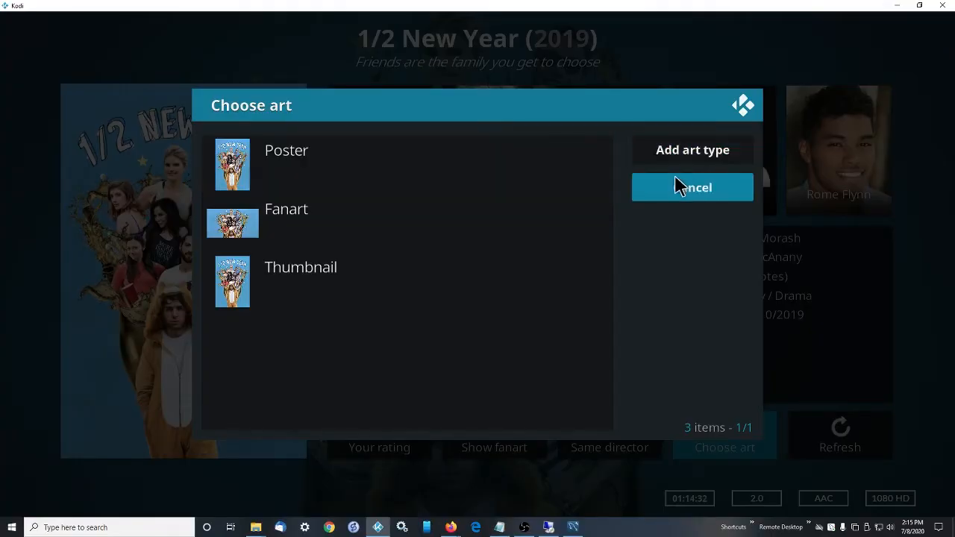
click(692, 188)
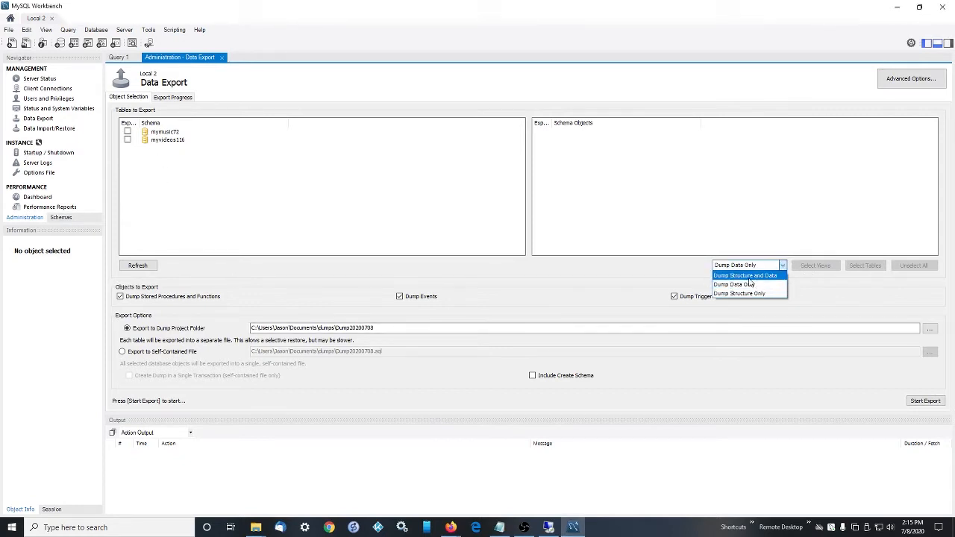
- Select Dump Structure and Data and tick the mymusic72 and myvideos116 schemas
click(745, 276)
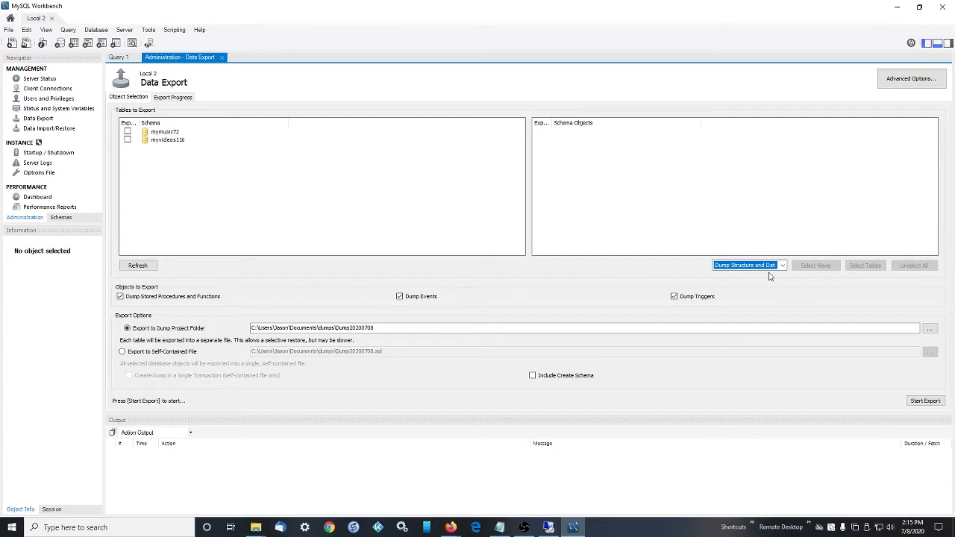
mouse_move(722, 143)
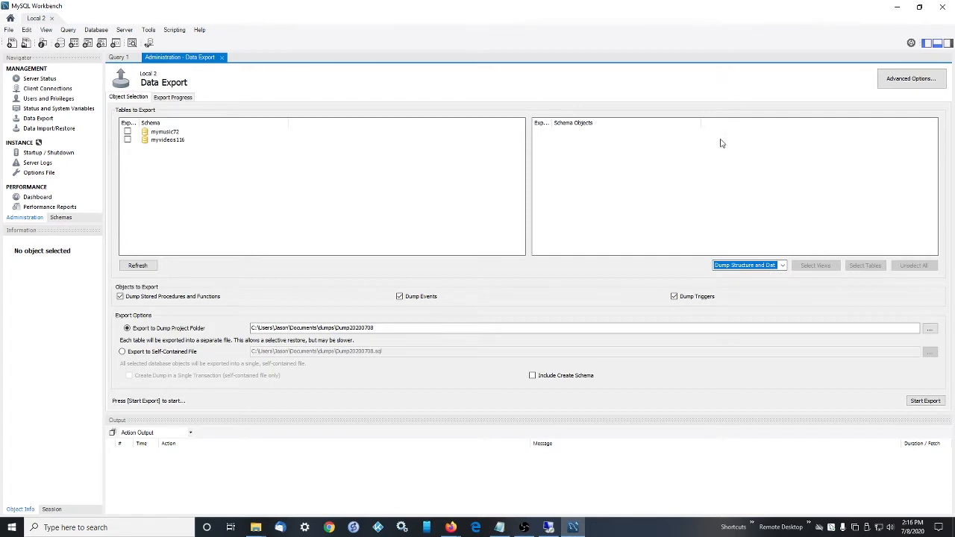
mouse_move(342, 137)
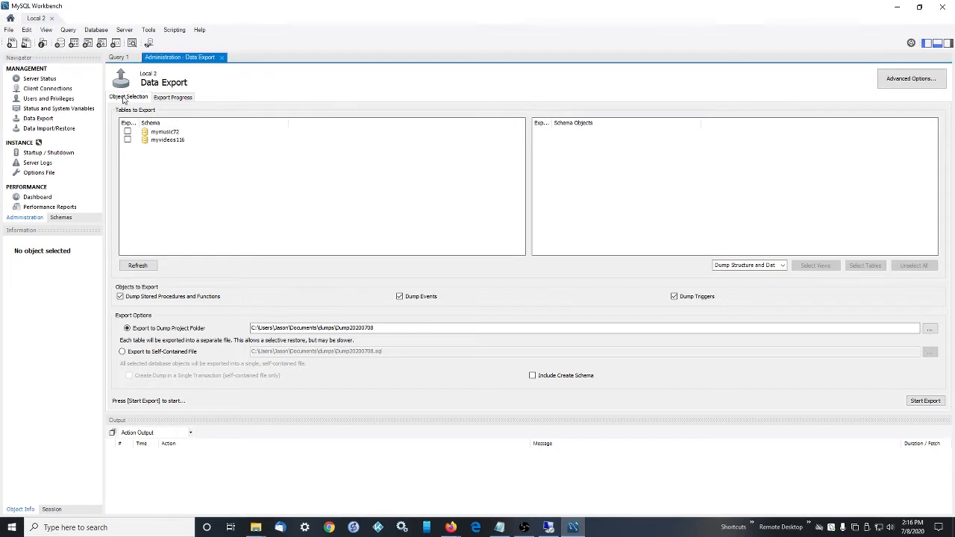
click(127, 132)
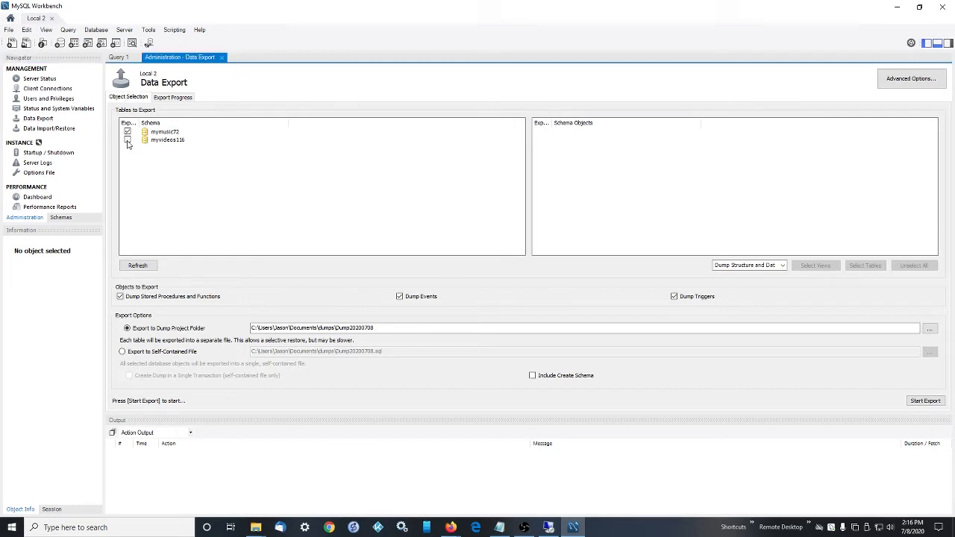
click(128, 140)
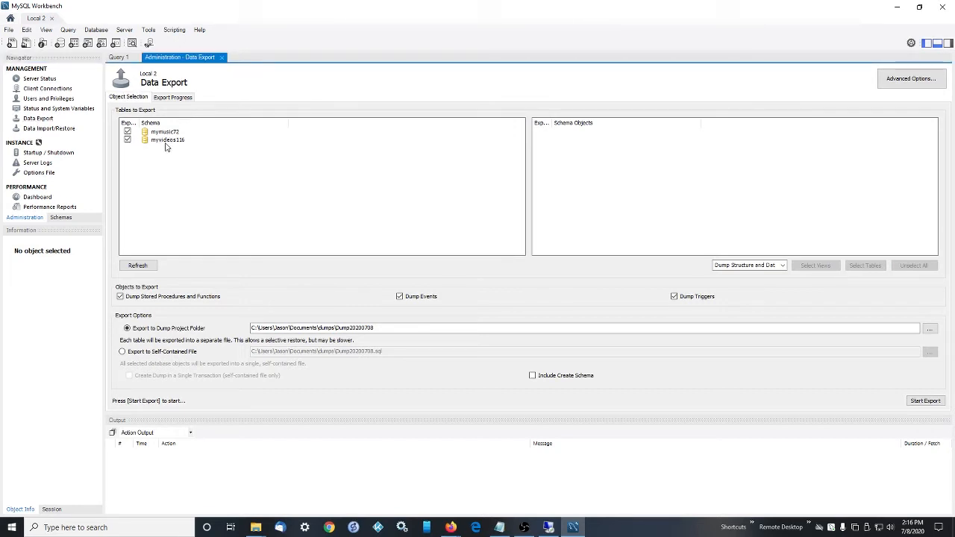
mouse_move(170, 157)
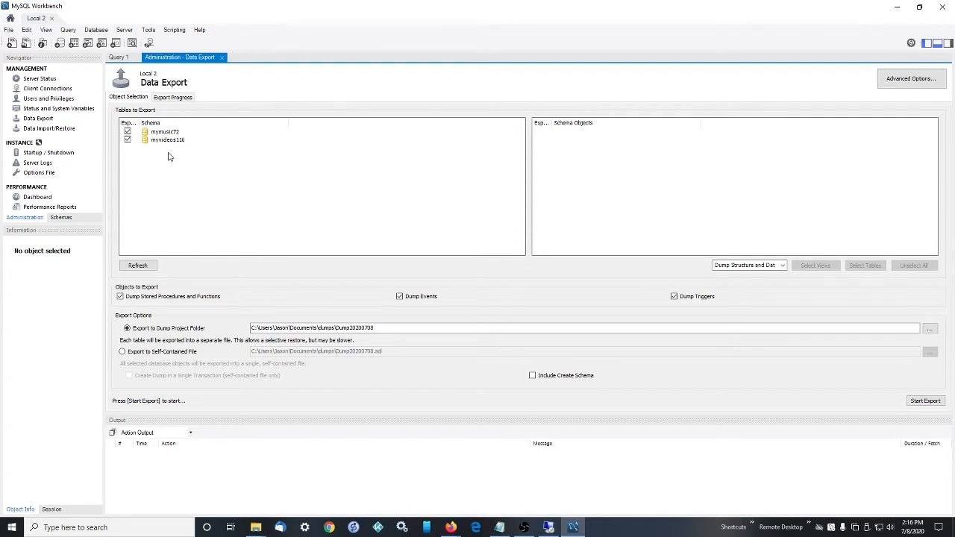
mouse_move(176, 157)
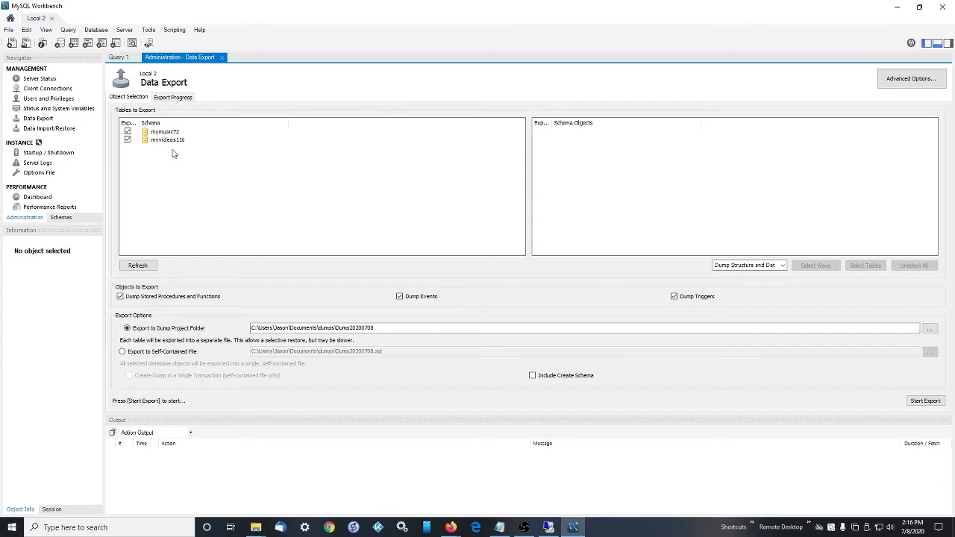
mouse_move(163, 140)
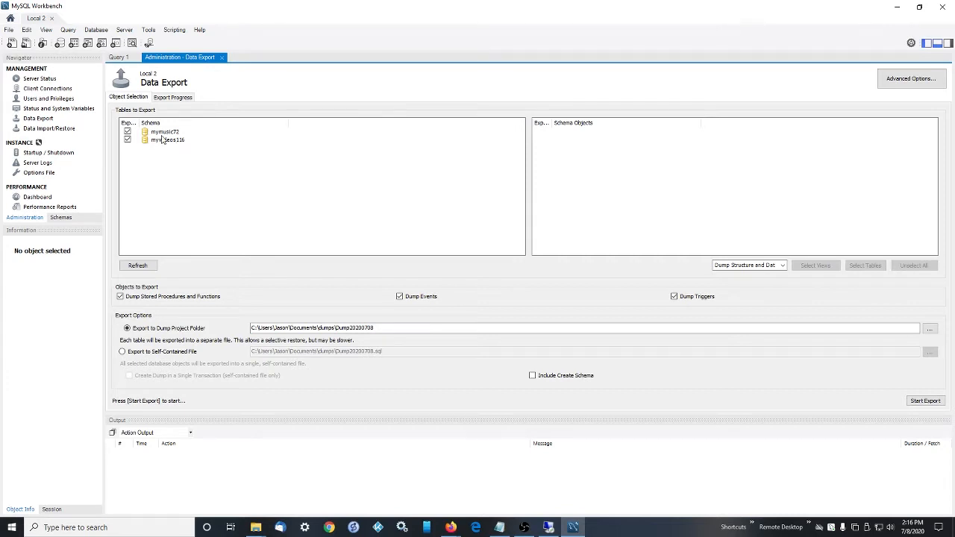
mouse_move(372, 527)
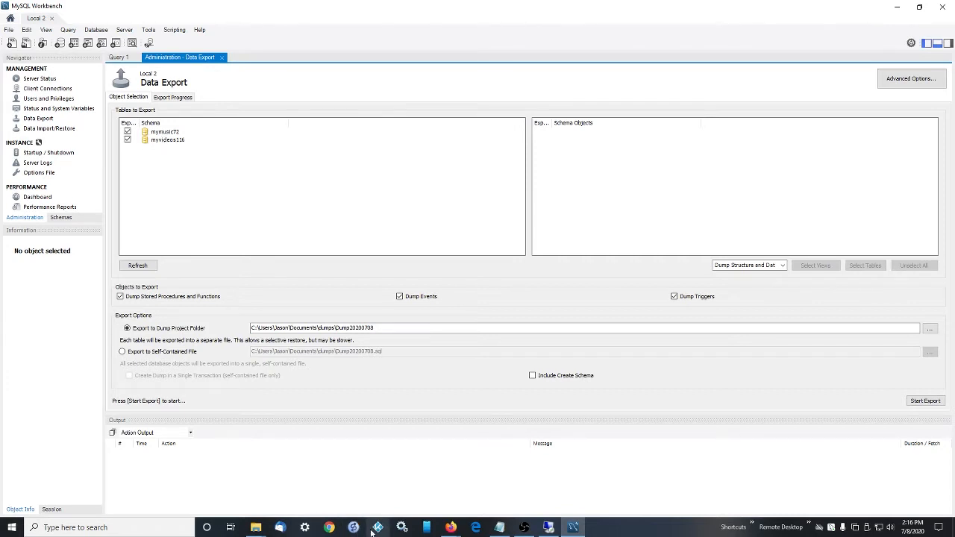
mouse_move(261, 315)
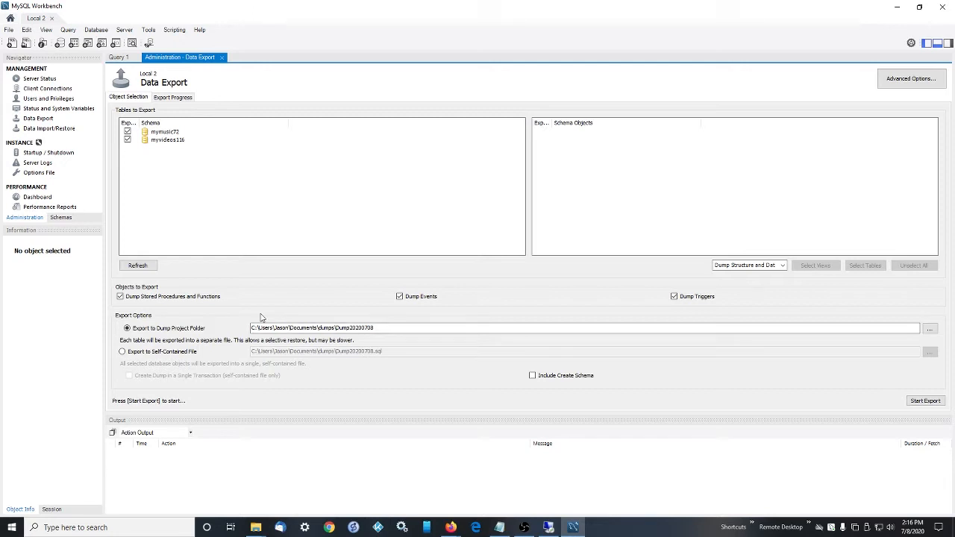
mouse_move(254, 311)
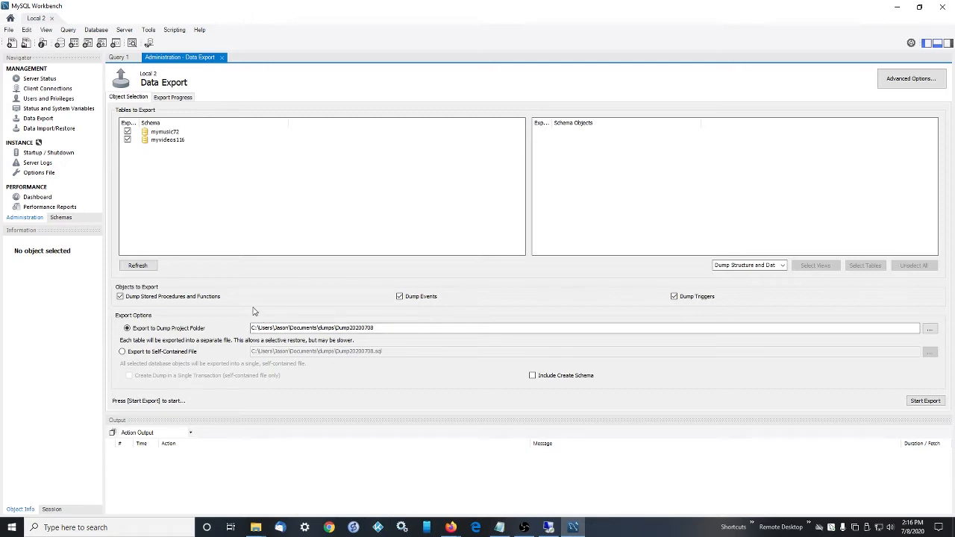
mouse_move(261, 230)
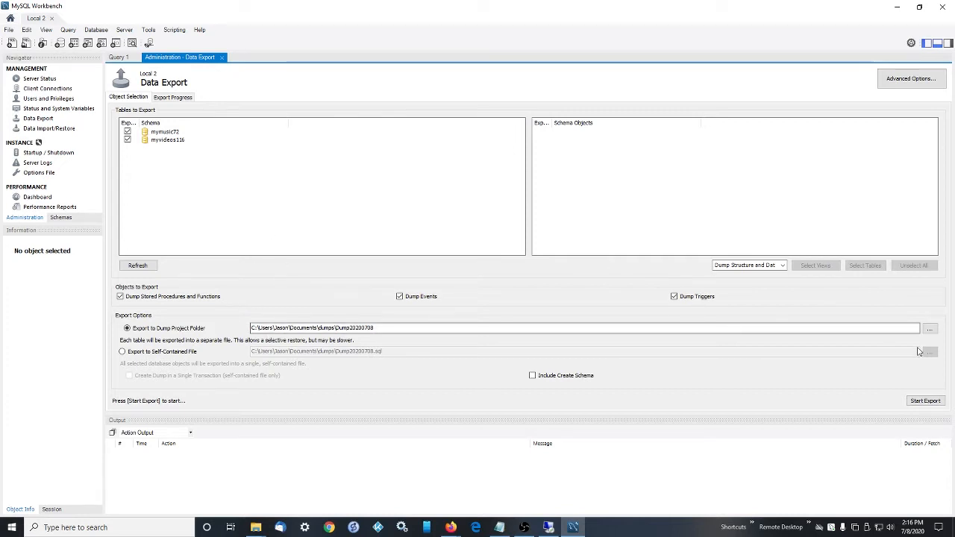
- Set the dump project folder to E:\Backups\MySql Database\7-6-2 Data and Structure
click(932, 327)
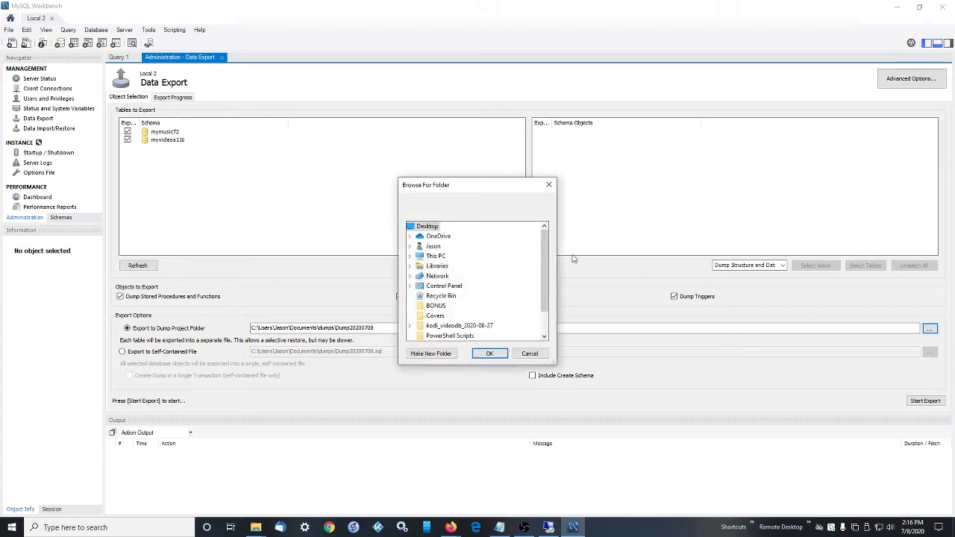
mouse_move(438, 278)
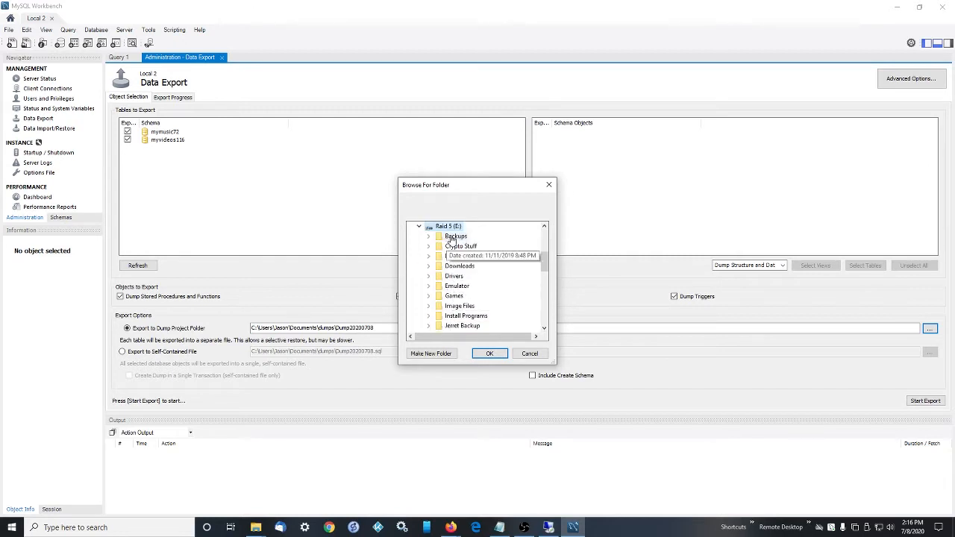
click(429, 236)
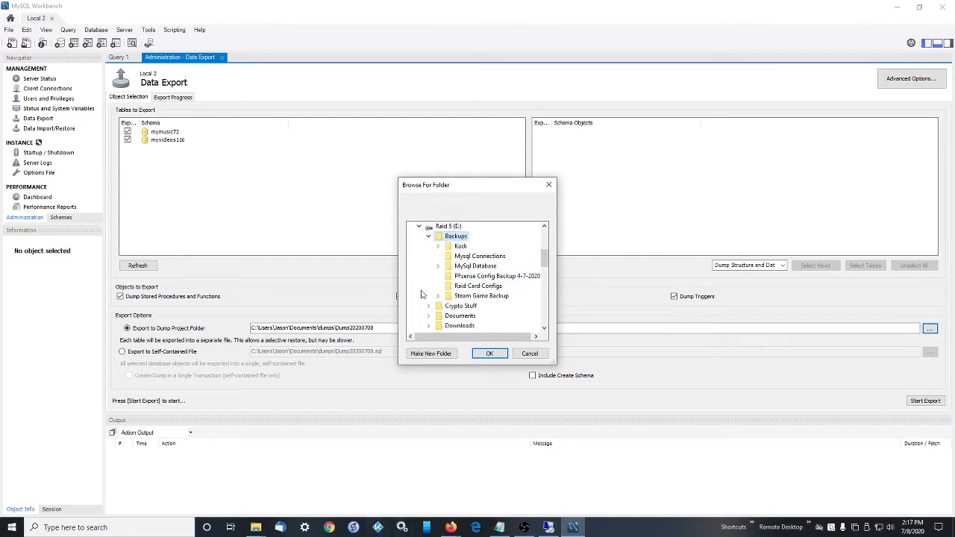
mouse_move(460, 287)
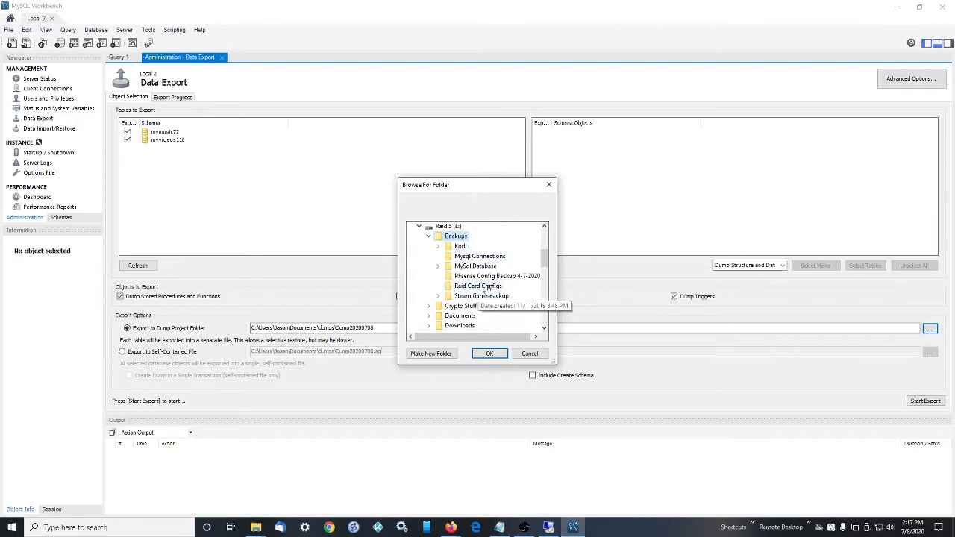
mouse_move(467, 269)
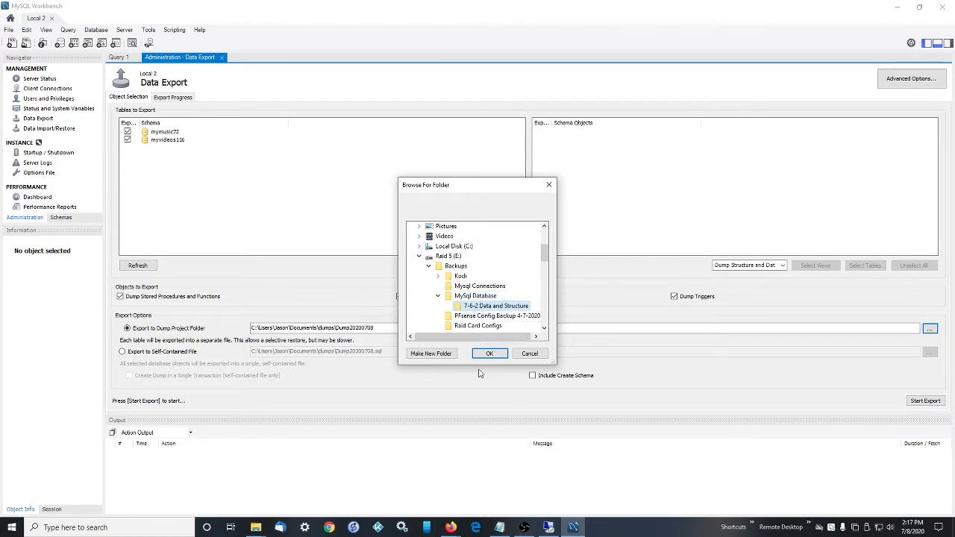
click(489, 353)
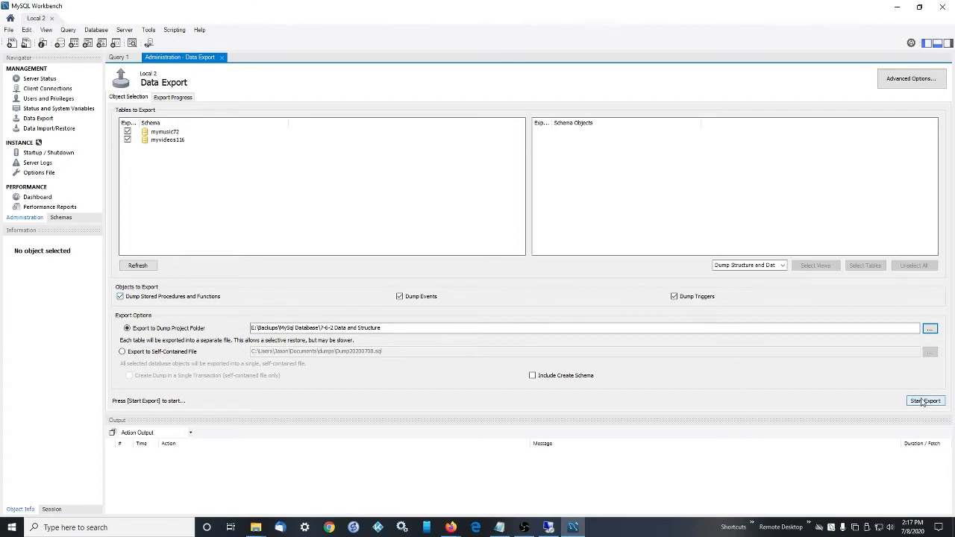
- Start the export, overwrite the existing folder, and continue past the mysqldump version mismatch
click(926, 401)
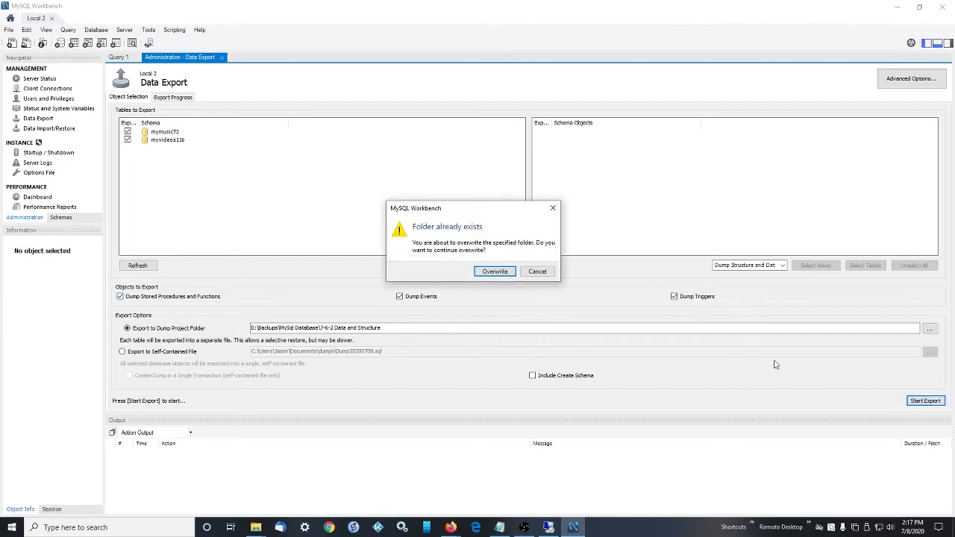
click(494, 271)
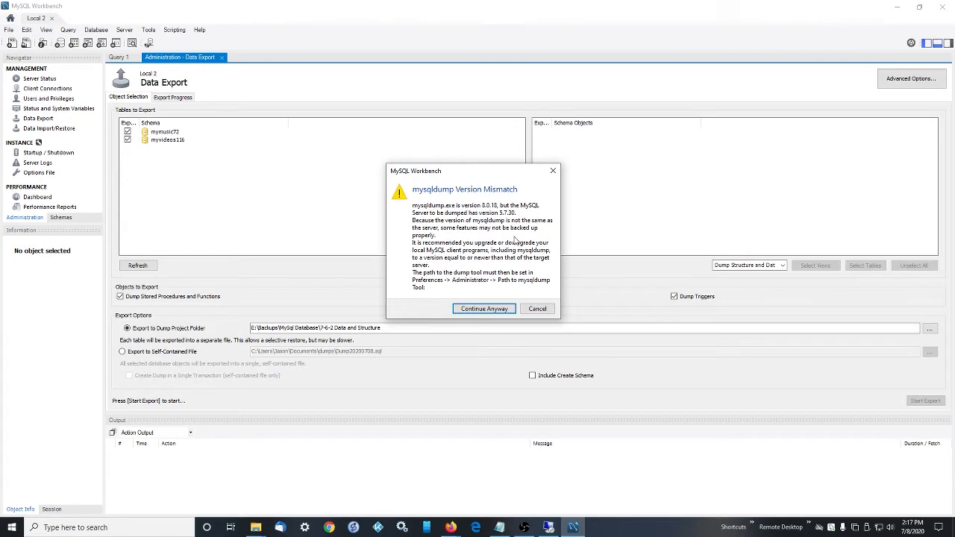
mouse_move(510, 228)
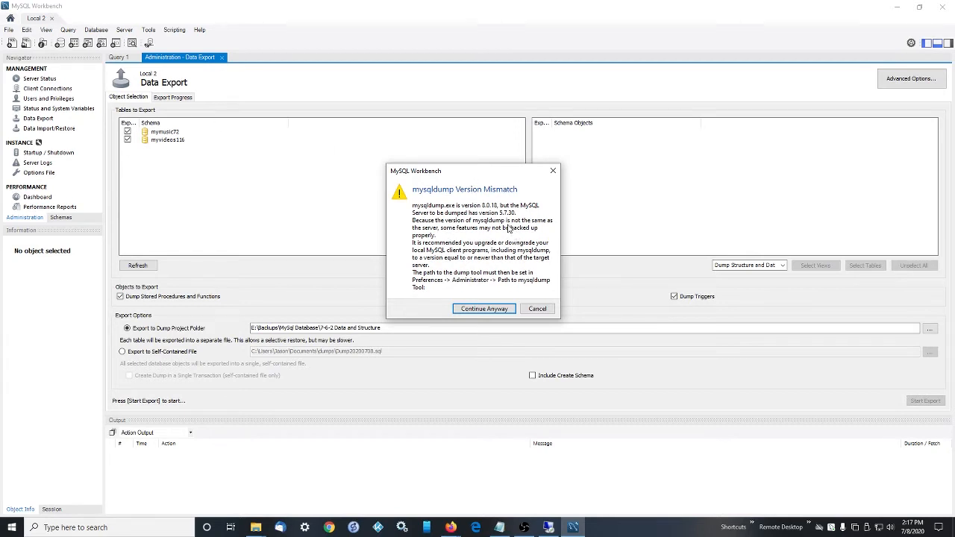
mouse_move(508, 220)
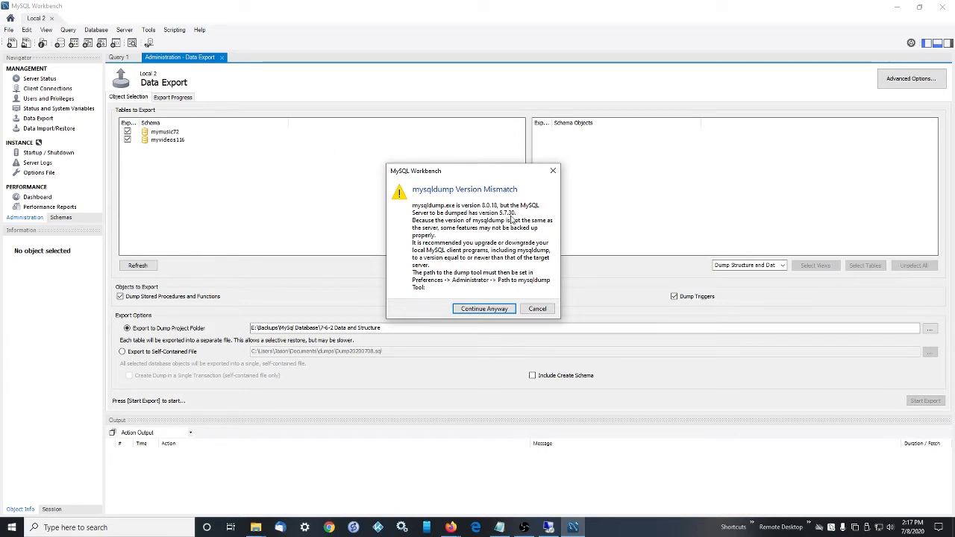
click(484, 308)
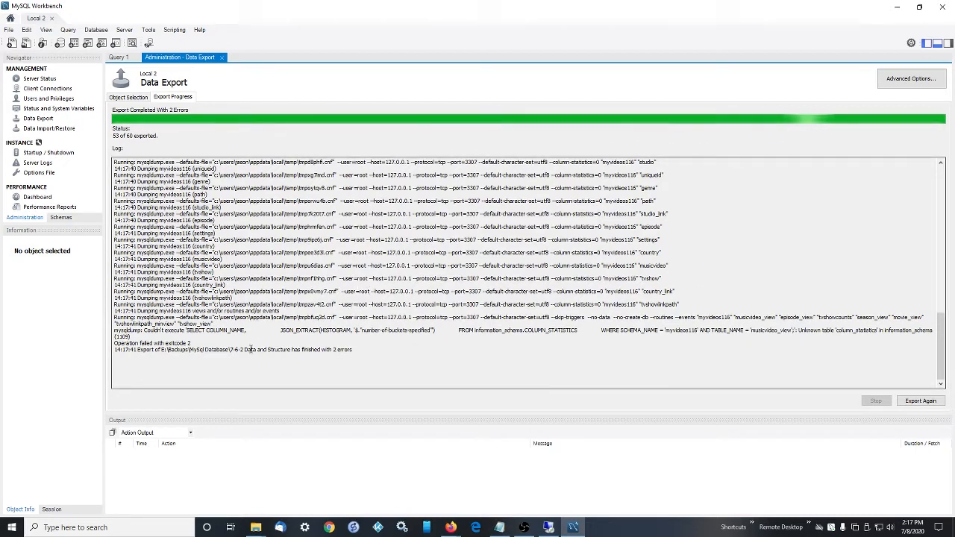
mouse_move(515, 335)
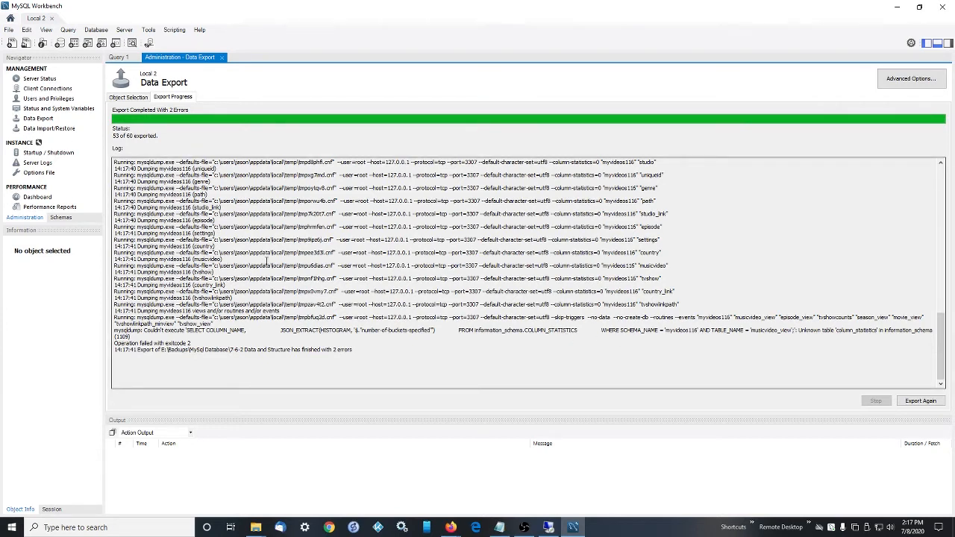
mouse_move(152, 142)
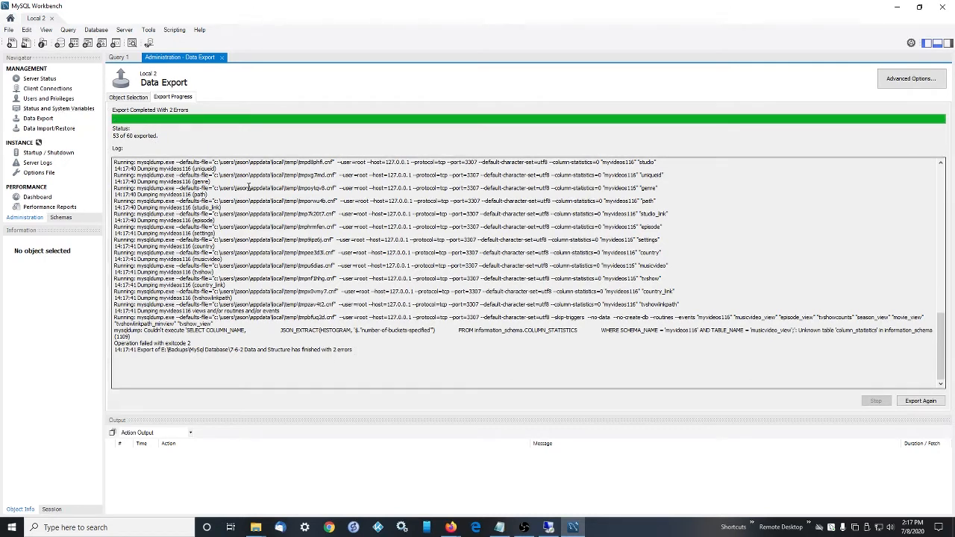
- Select mymusic72 and myvideos116 in the Schemas list and confirm Drop Schema
click(61, 217)
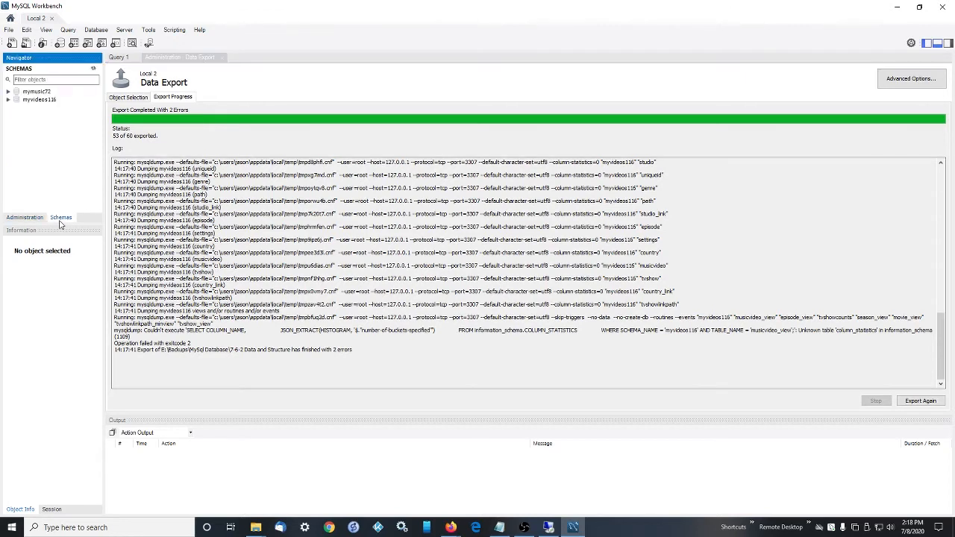
click(39, 99)
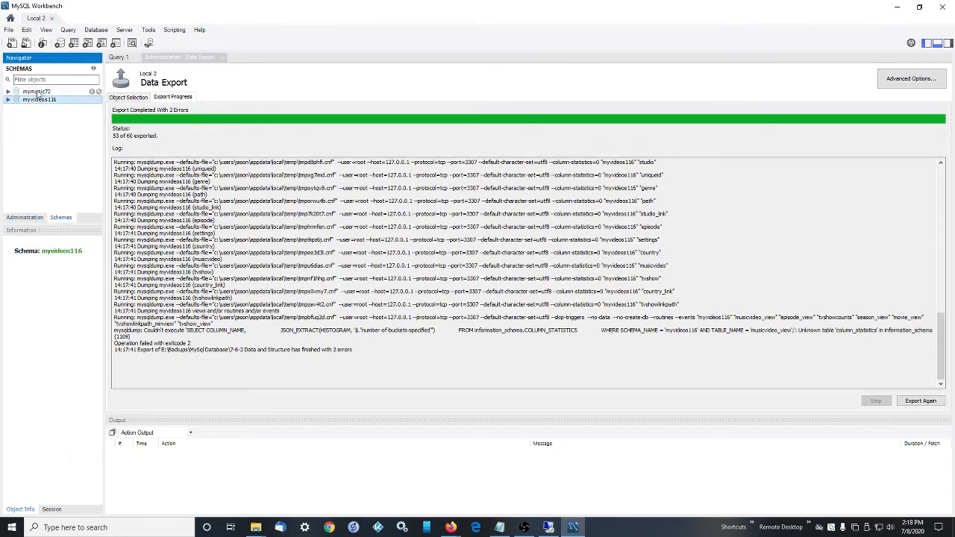
click(37, 92)
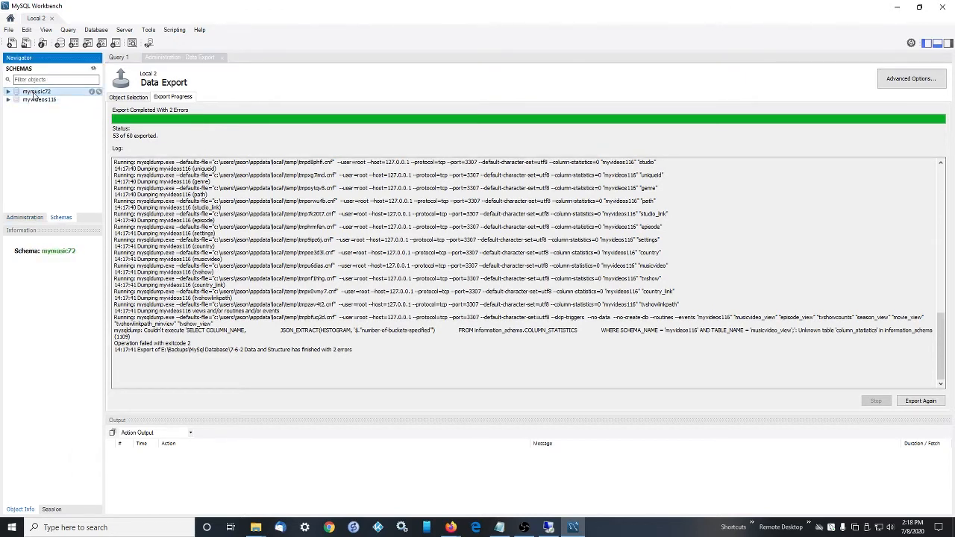
right_click(41, 99)
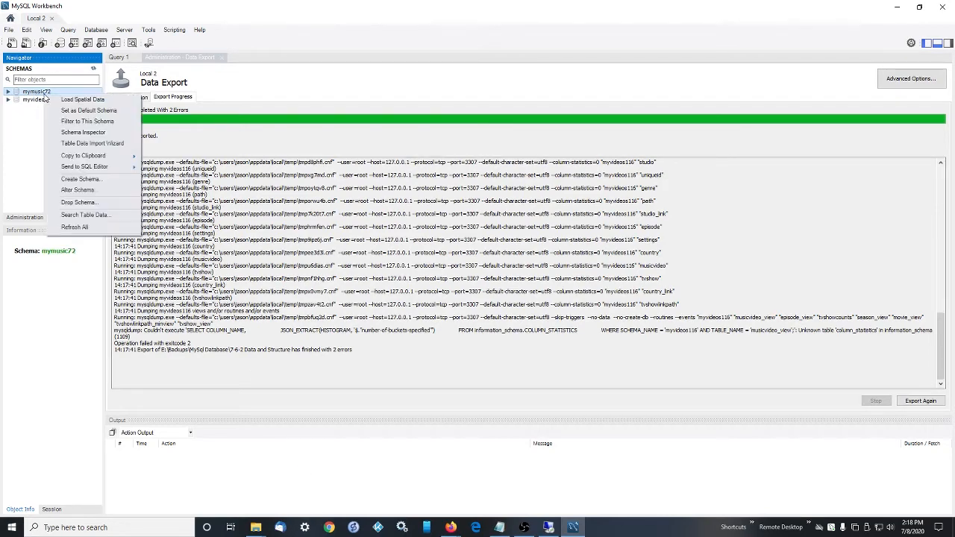
click(78, 201)
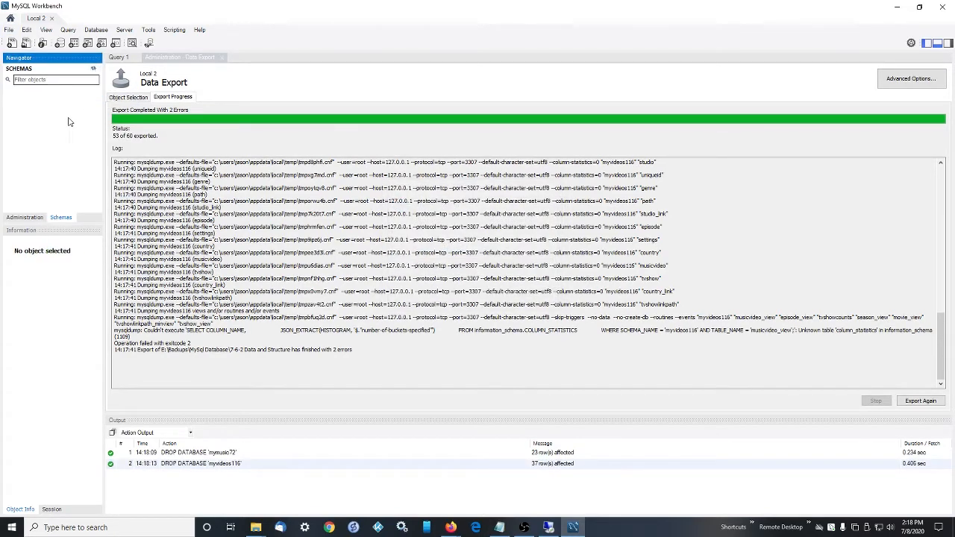
click(365, 528)
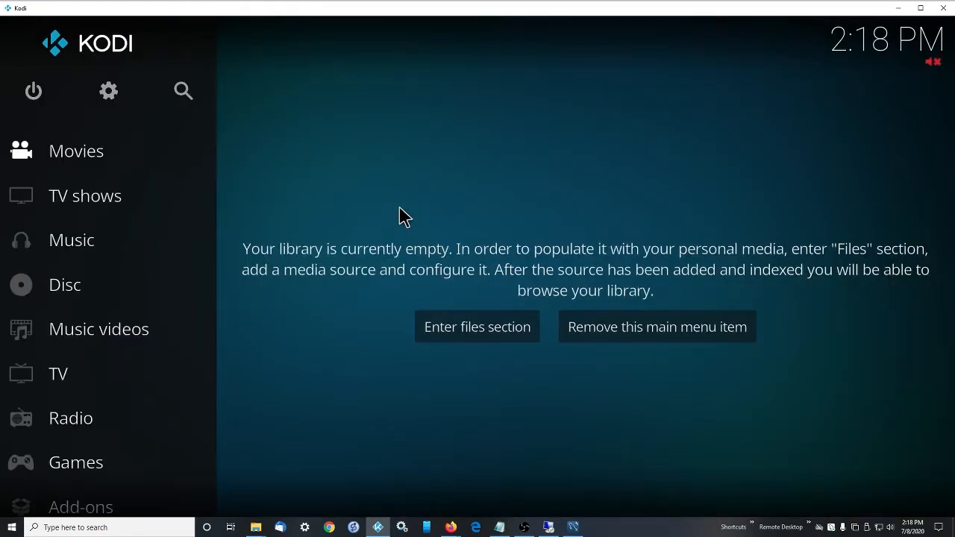
mouse_move(34, 164)
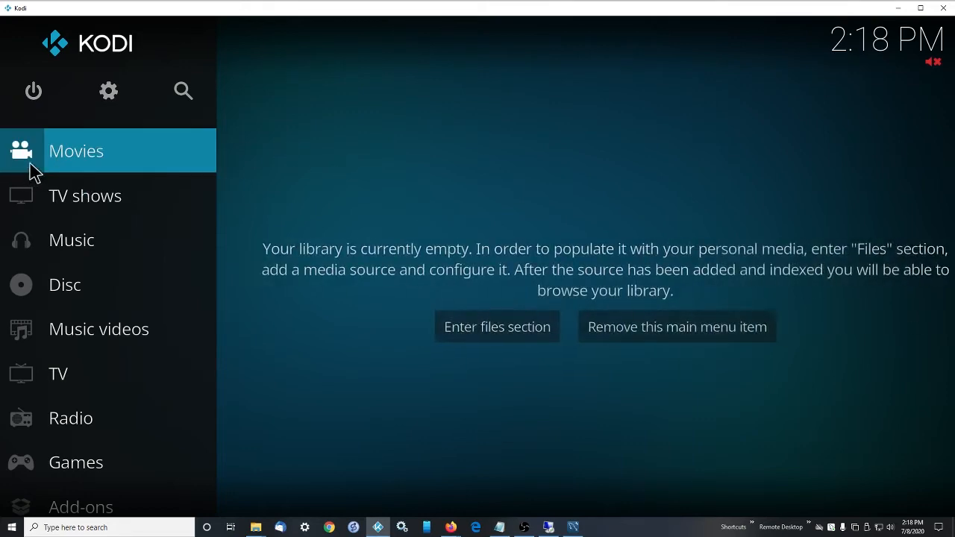
- Open Kodi's Movies section to see the empty-library message
click(497, 326)
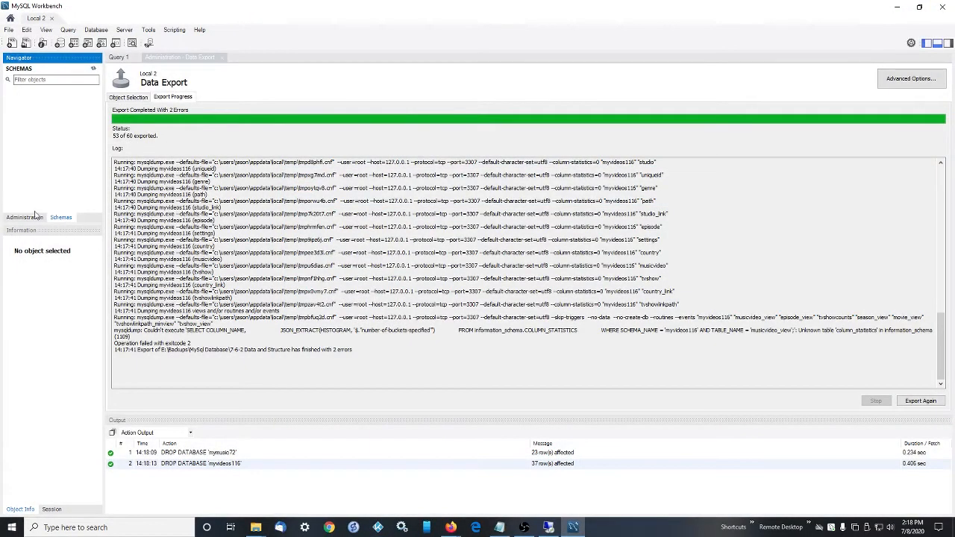
mouse_move(47, 208)
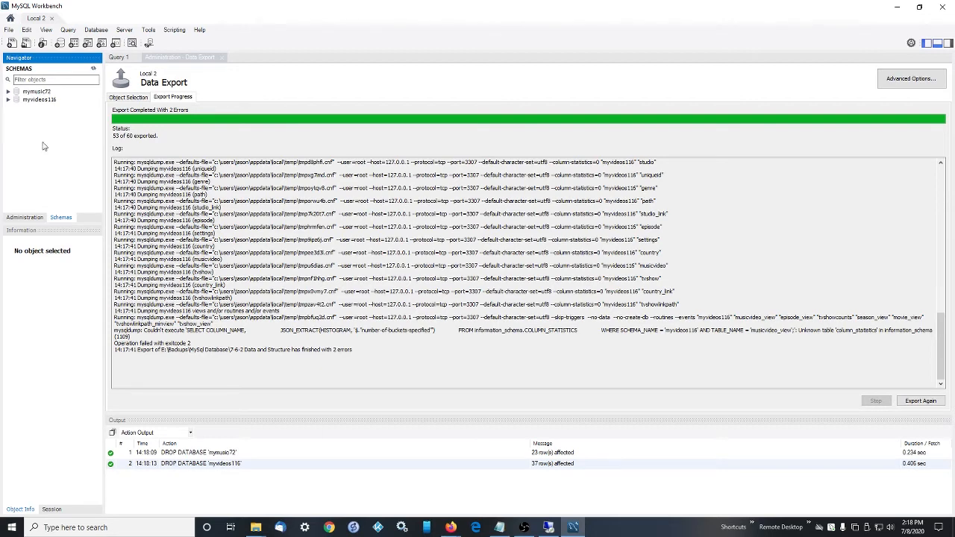
- Open Data Import/Restore from the Administration panel
click(48, 128)
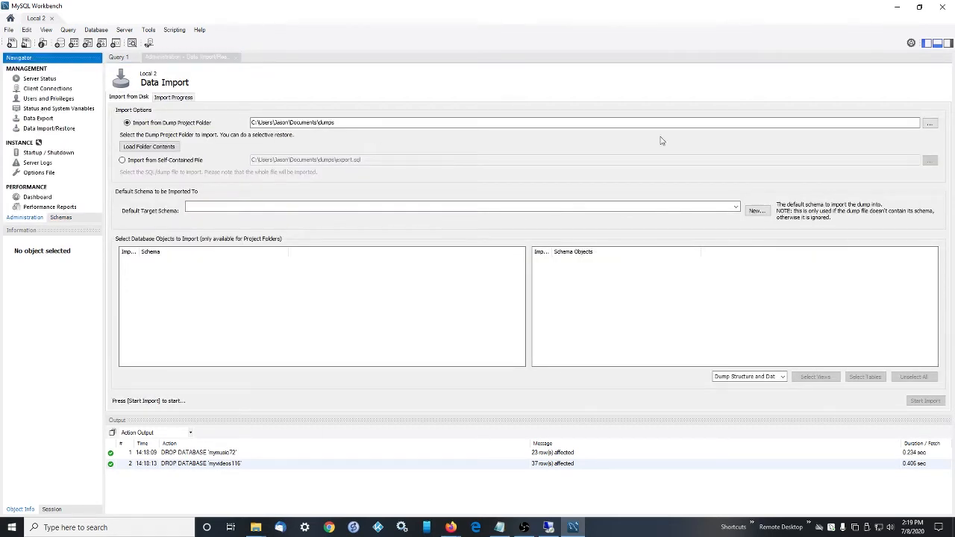
- Import structure and data for both schemas from E:\Backups\MySql Database\7-6-2 Data and Structure
click(932, 122)
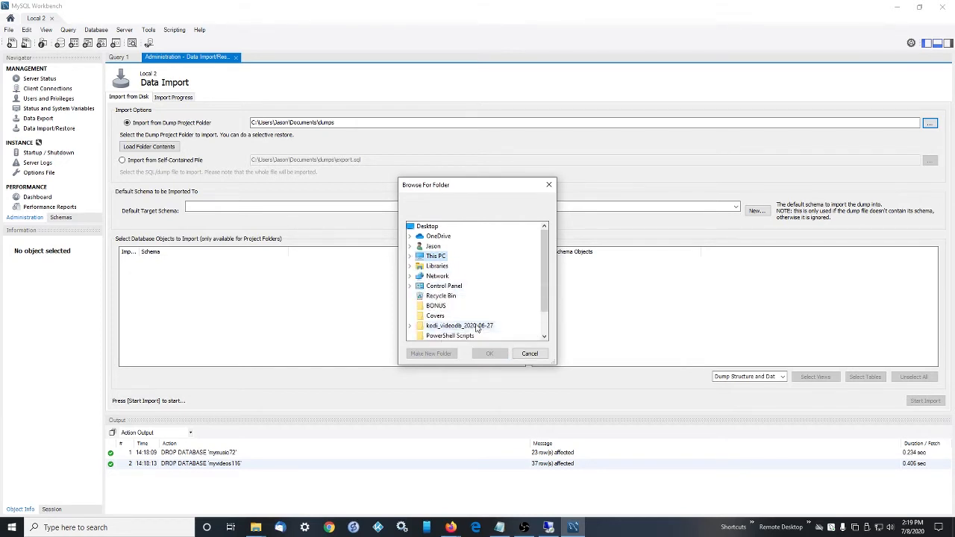
mouse_move(435, 256)
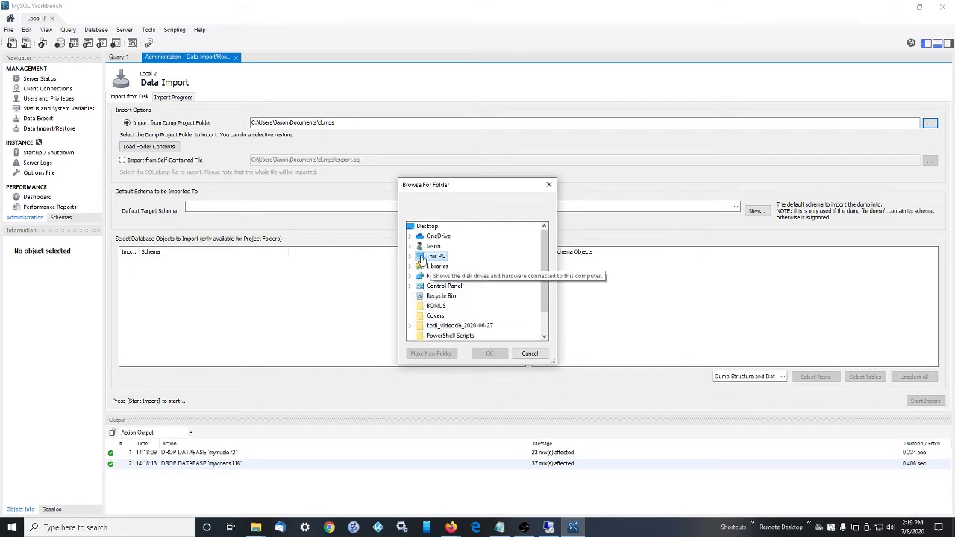
scroll(down, 3)
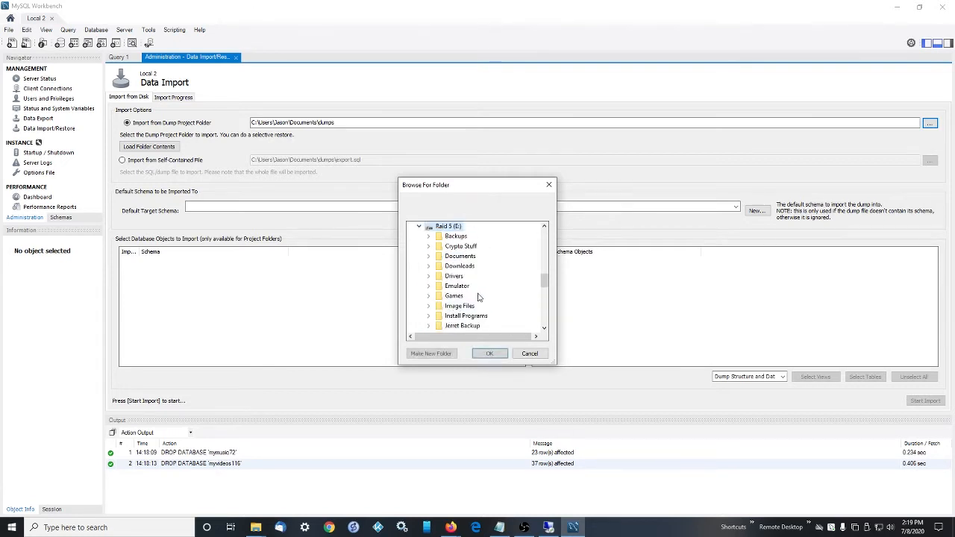
click(430, 236)
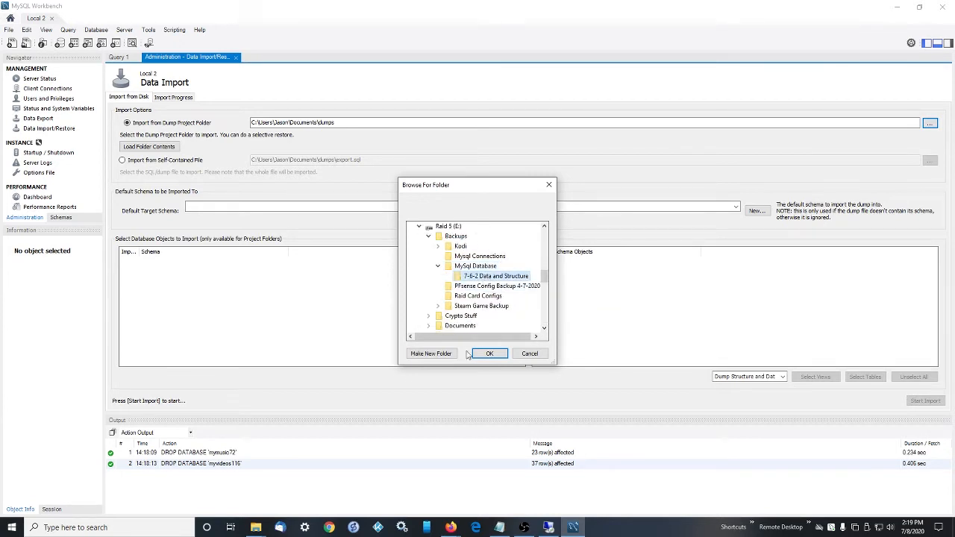
click(489, 353)
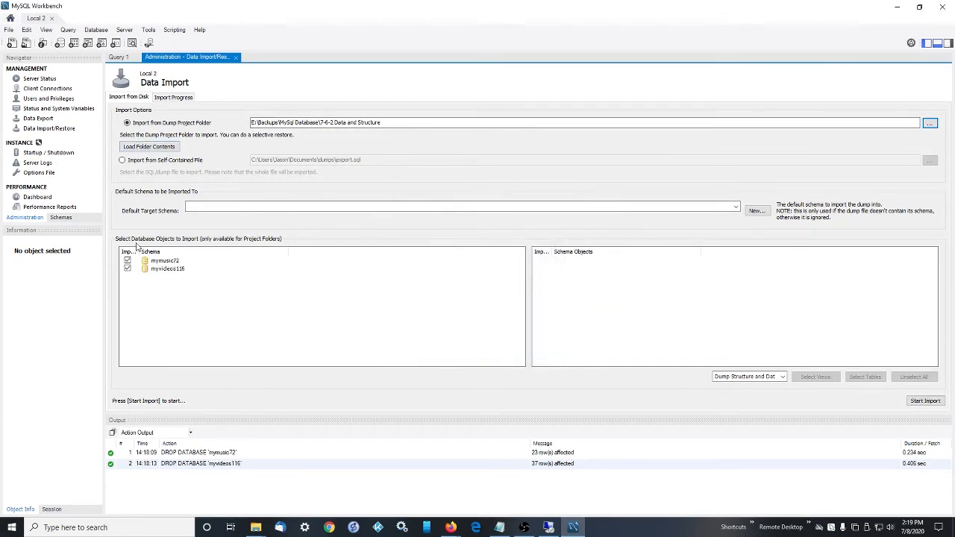
mouse_move(159, 269)
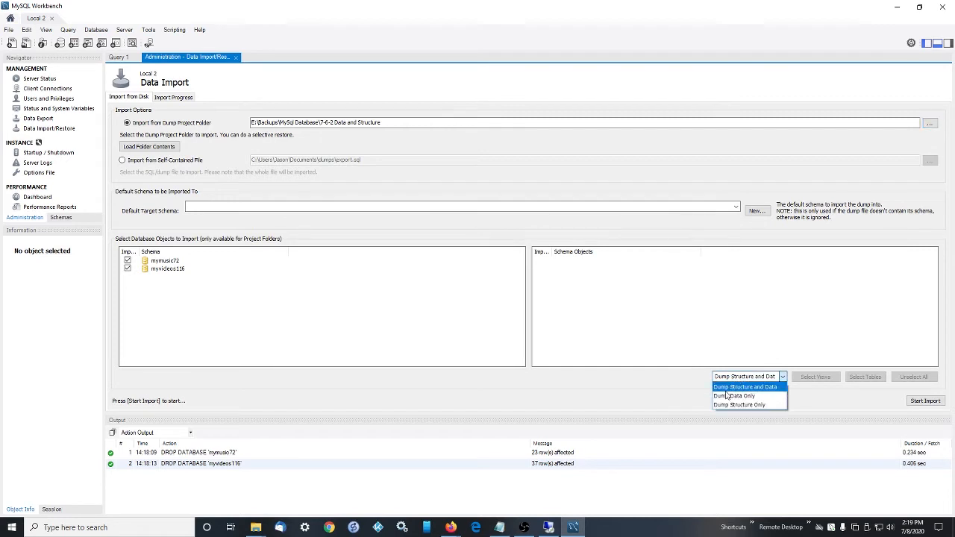
click(745, 387)
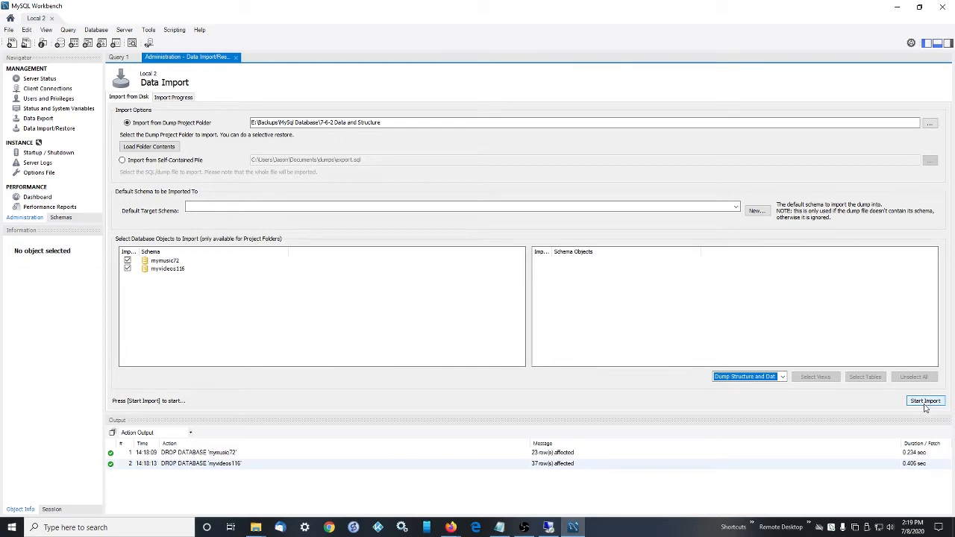
click(925, 400)
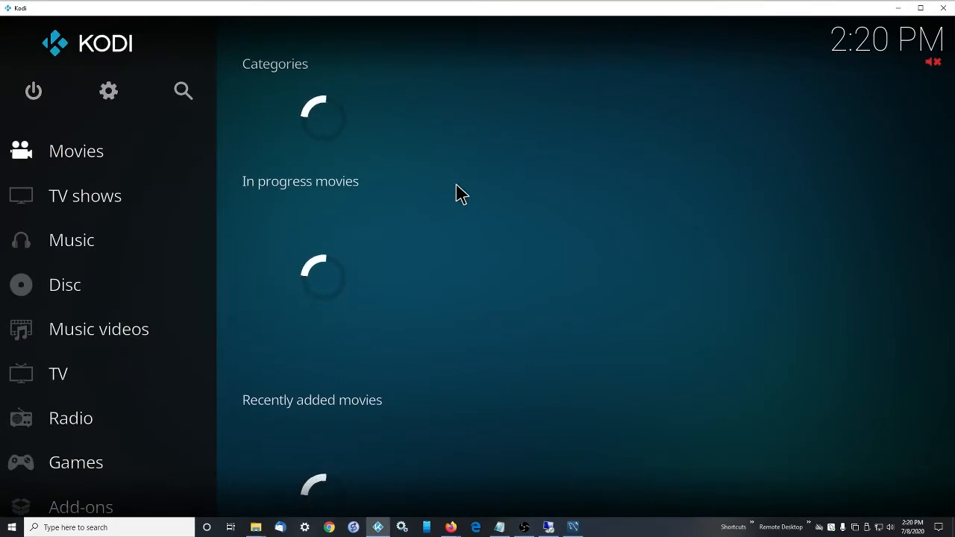
mouse_move(303, 119)
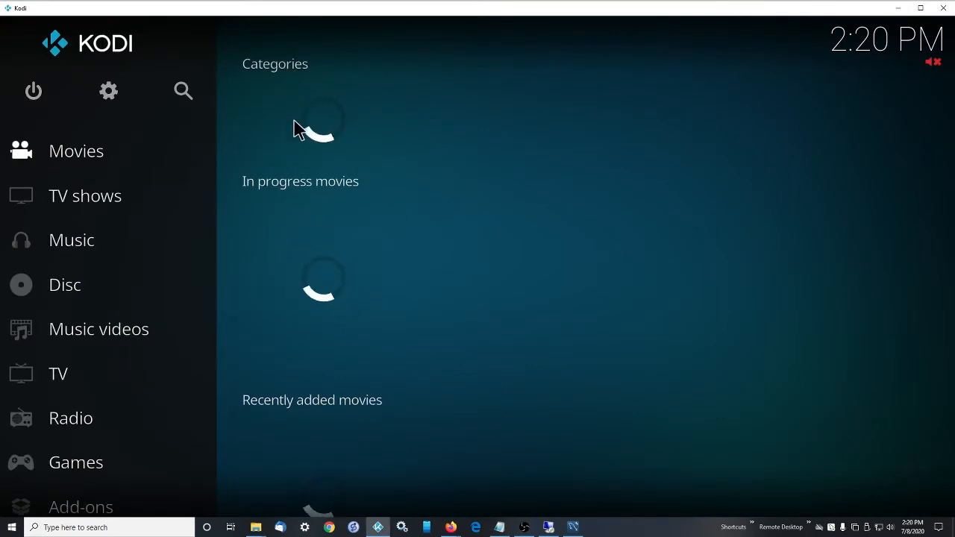
mouse_move(307, 368)
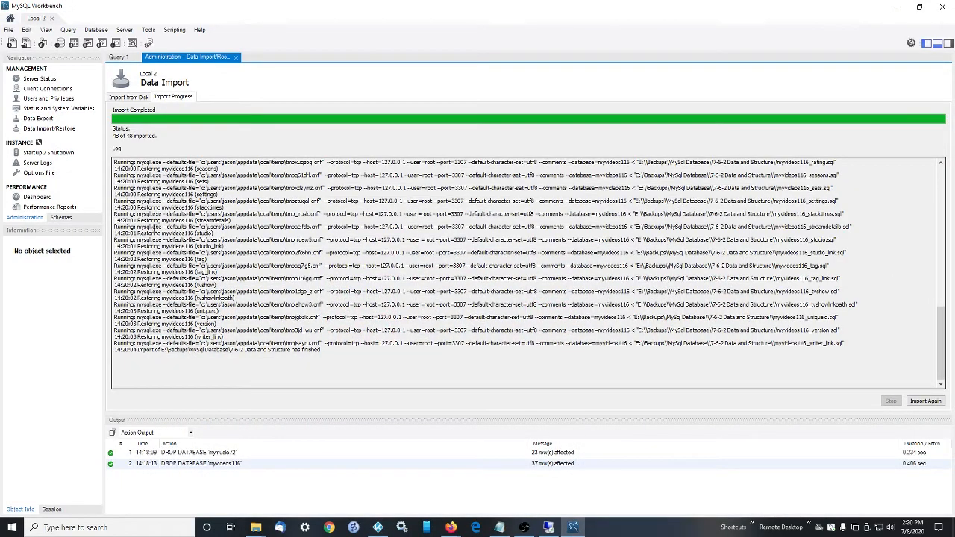
mouse_move(49, 208)
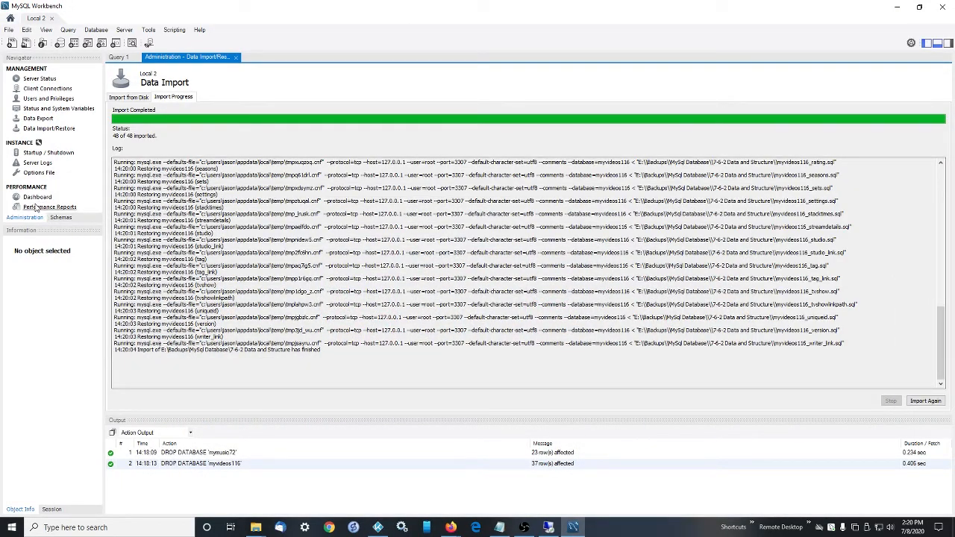
mouse_move(72, 238)
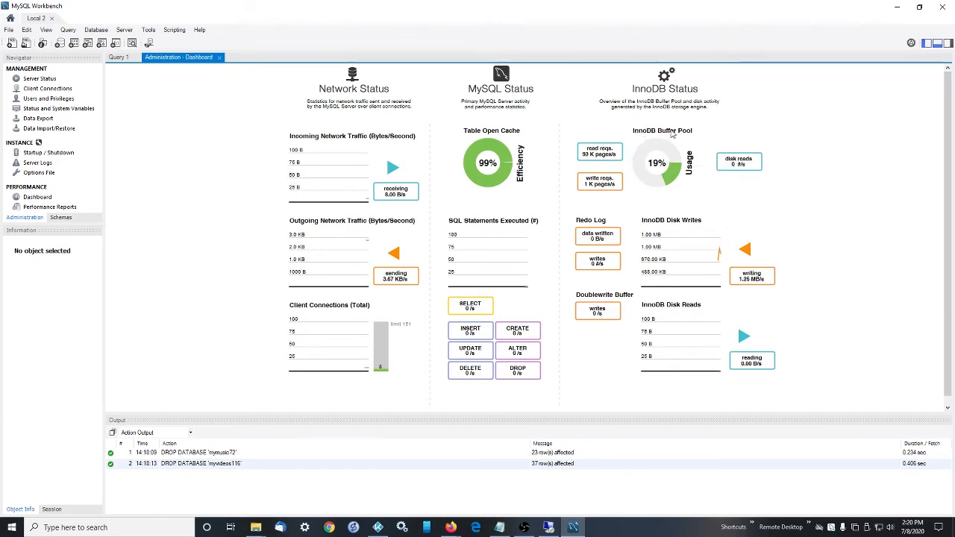
mouse_move(658, 139)
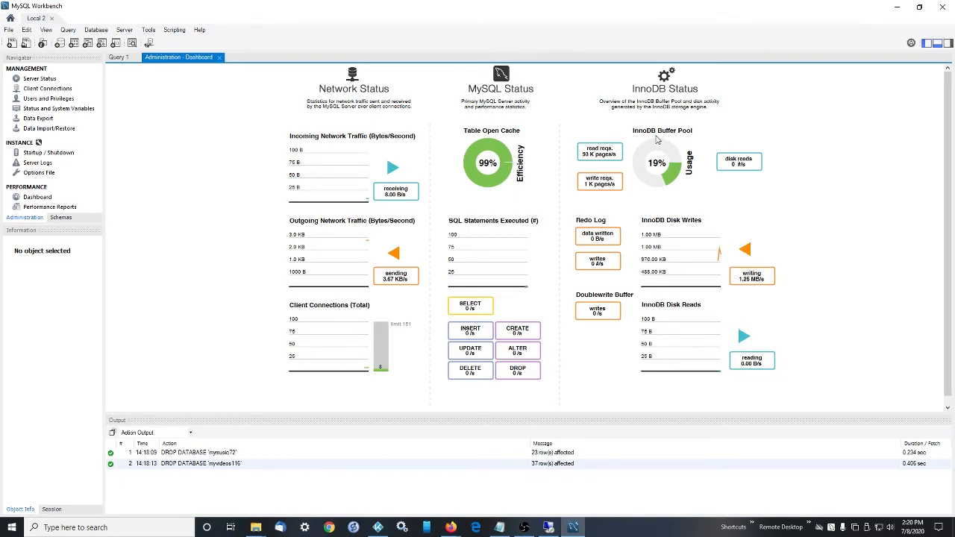
mouse_move(667, 161)
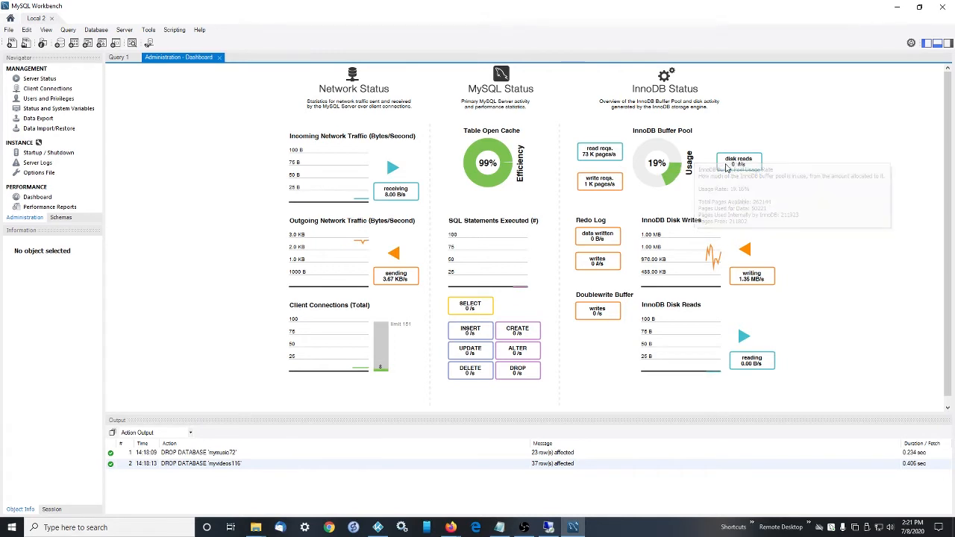
mouse_move(683, 141)
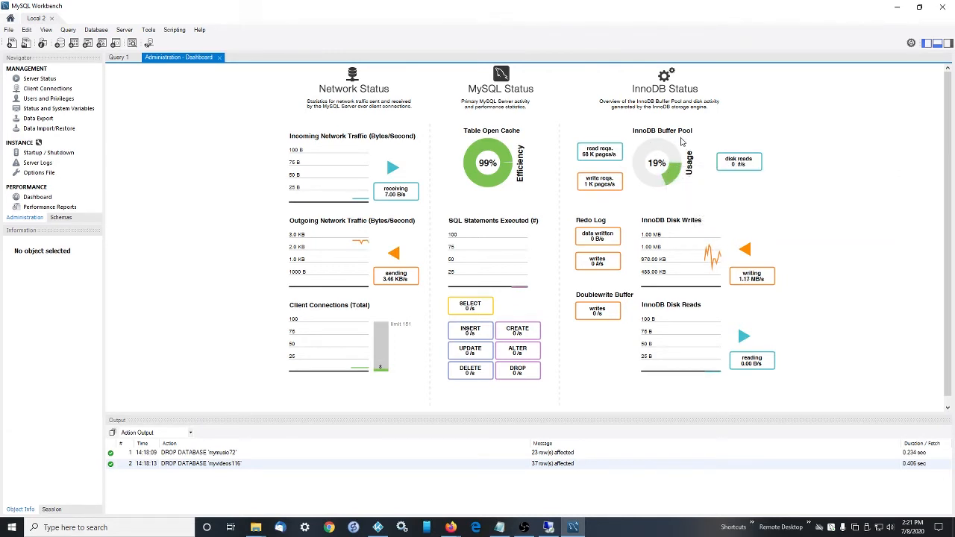
mouse_move(740, 164)
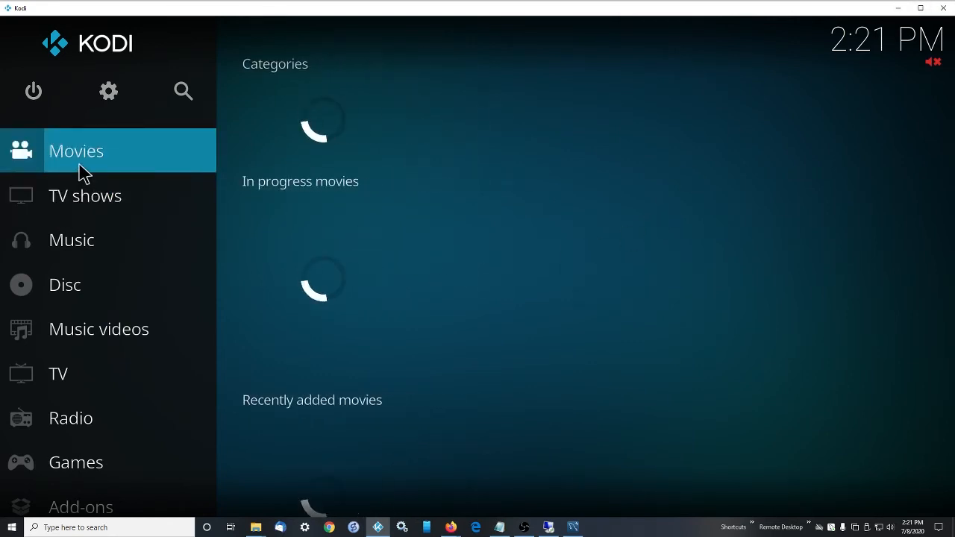
- Bring the MySQL Workbench window back to the front
click(573, 526)
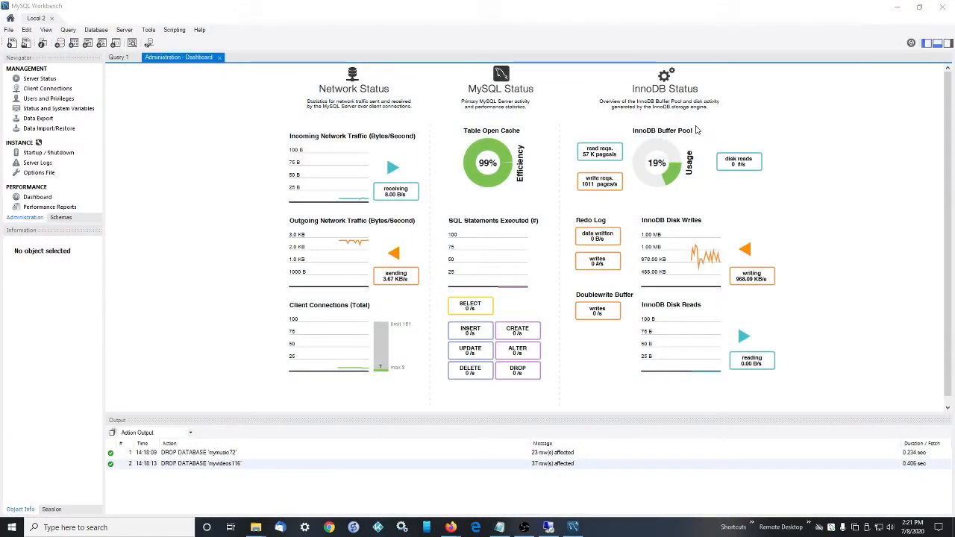
mouse_move(496, 200)
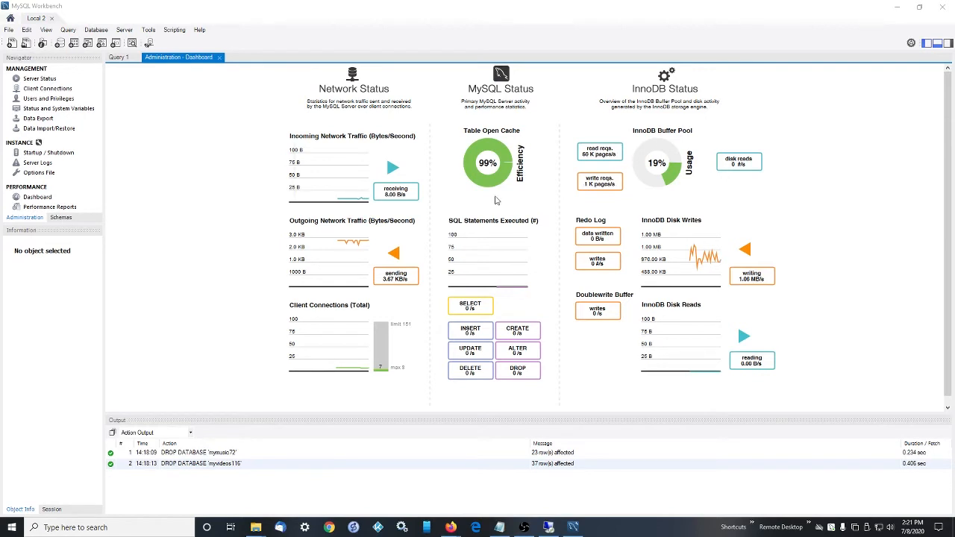
mouse_move(434, 180)
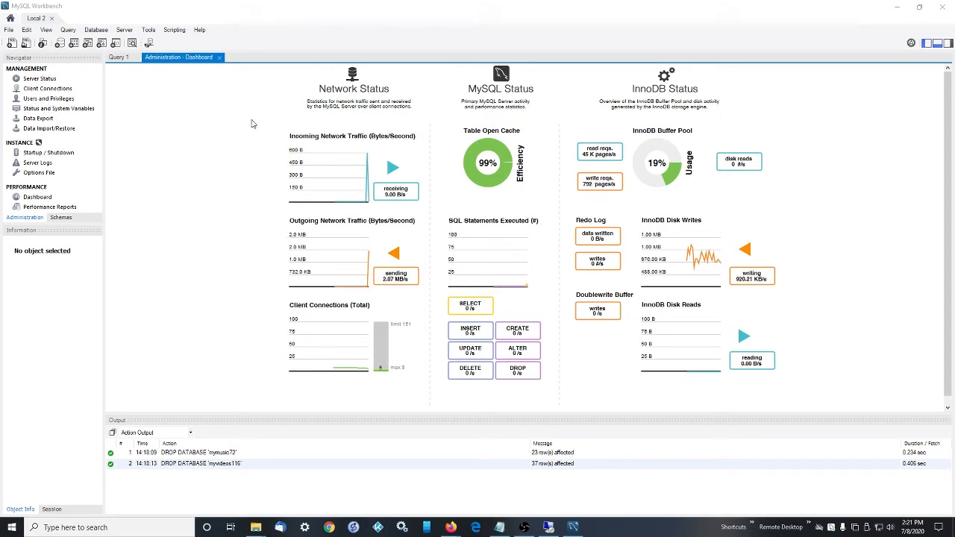
mouse_move(139, 110)
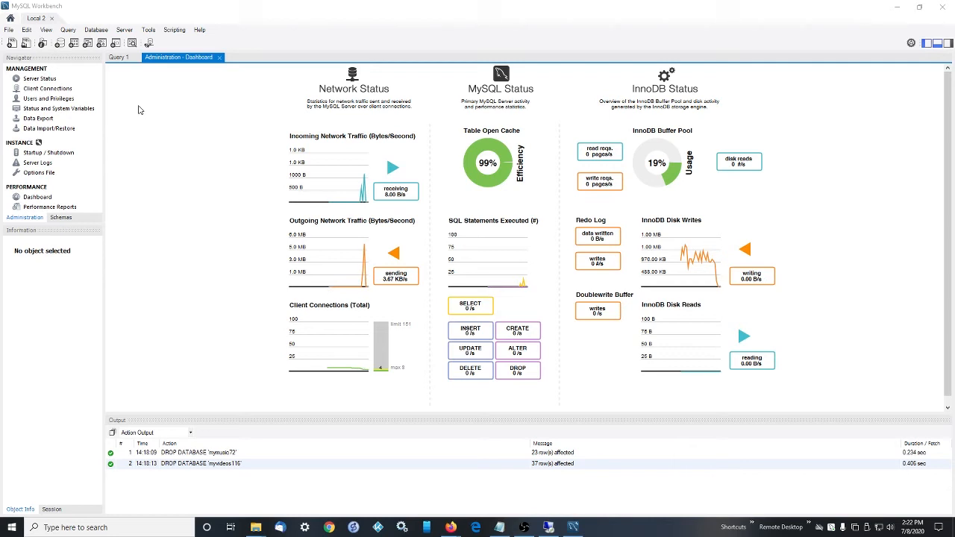
mouse_move(199, 255)
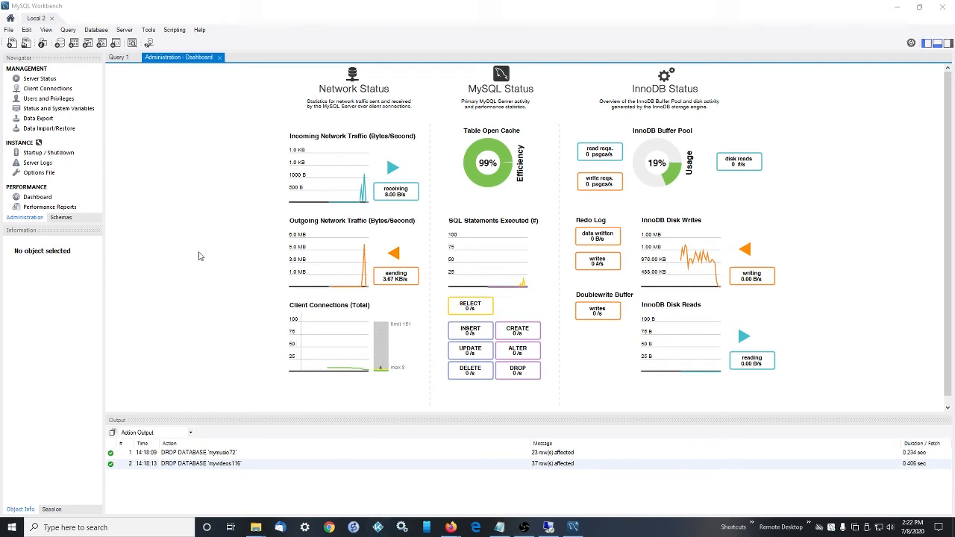
mouse_move(84, 232)
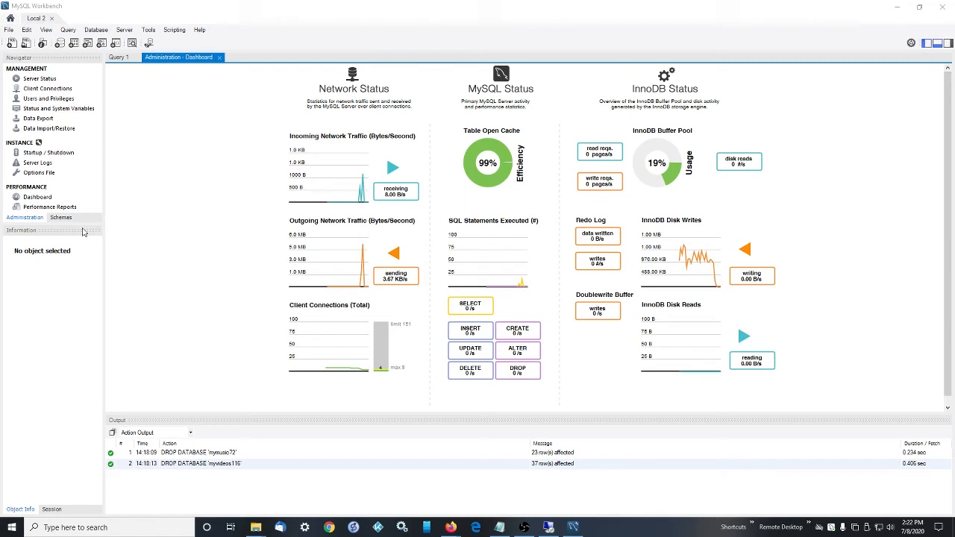
mouse_move(50, 102)
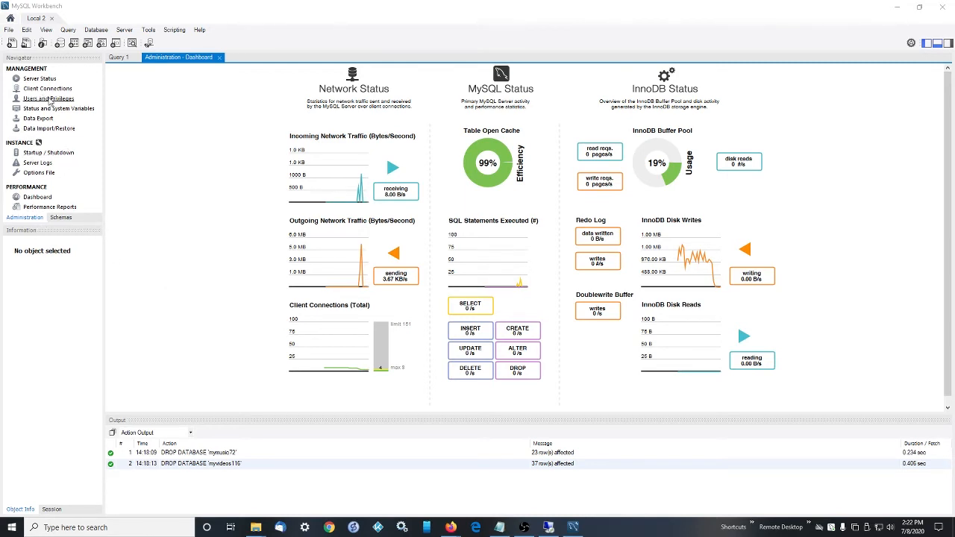
mouse_move(385, 148)
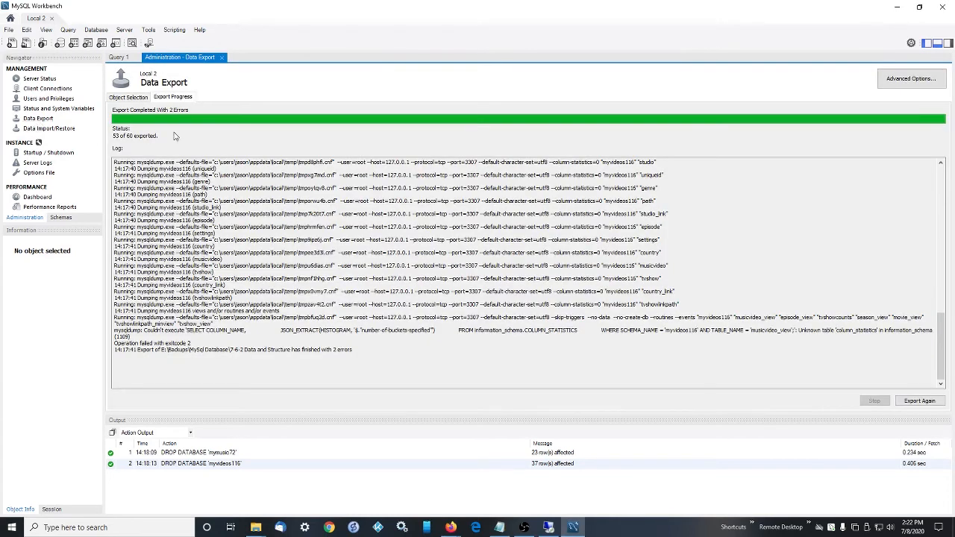
mouse_move(49, 128)
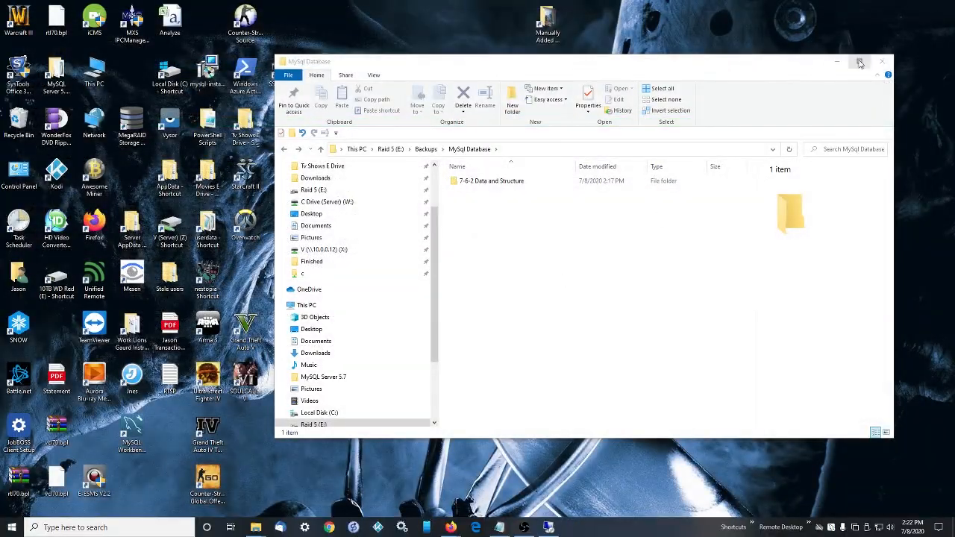
- View the E:\Backups\MySql Database folder in File Explorer
click(859, 61)
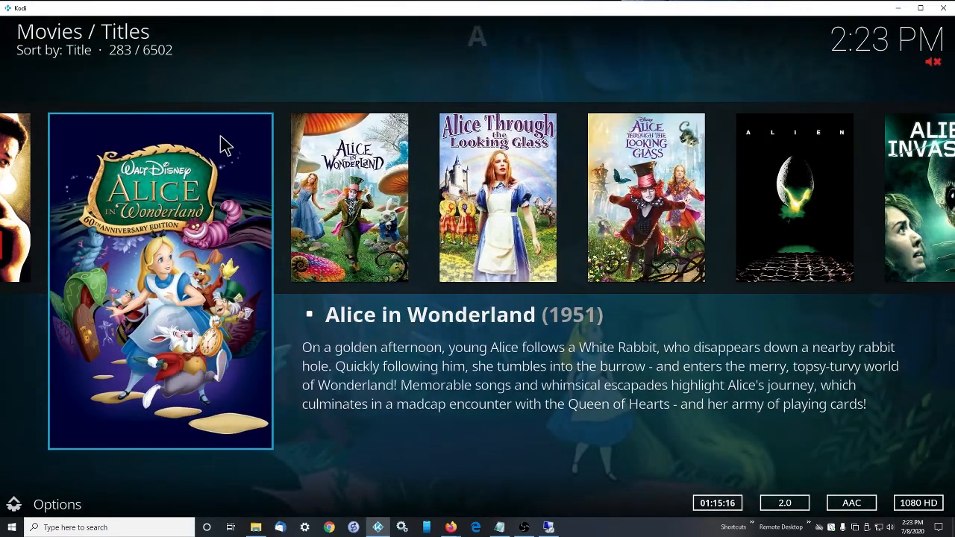
mouse_move(155, 71)
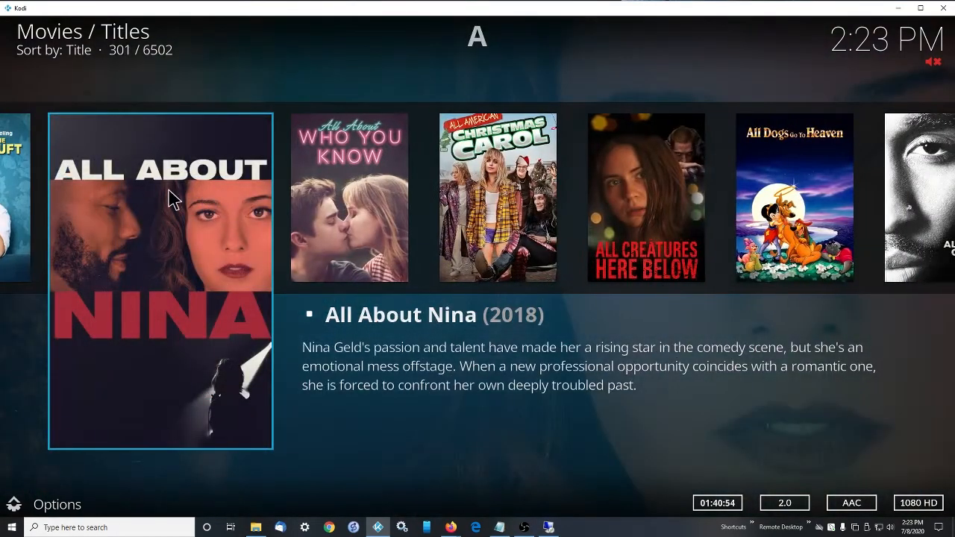
- Open All About Nina's details, then scroll back through the movie titles
click(161, 279)
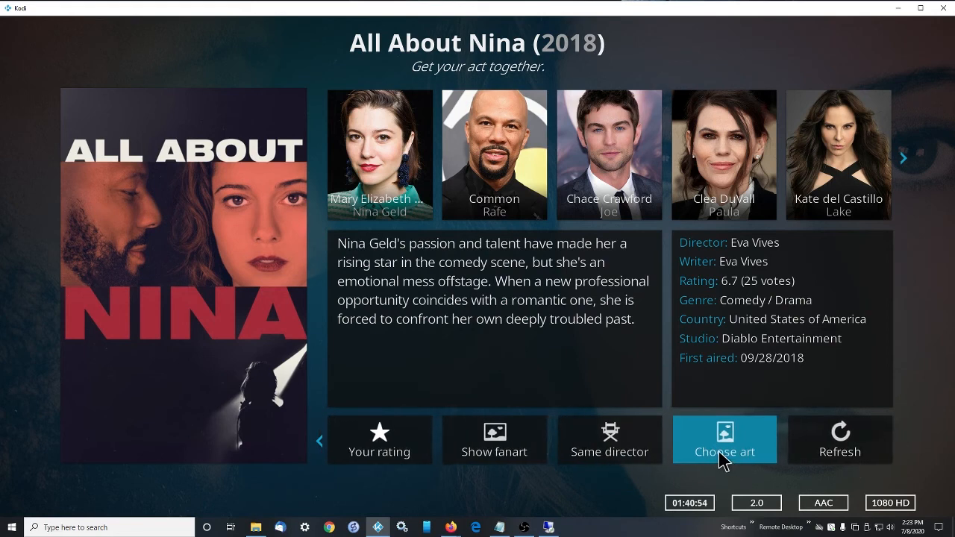
mouse_move(751, 443)
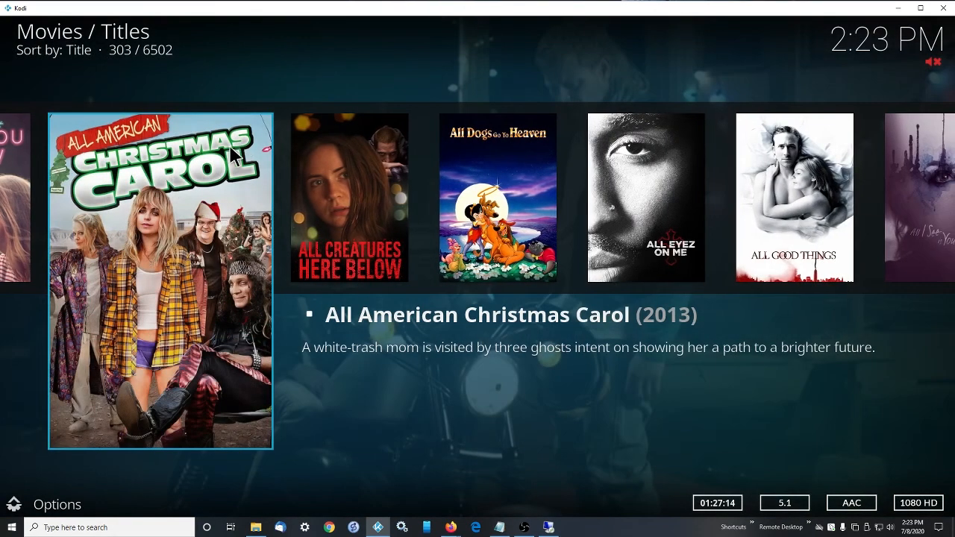
mouse_move(198, 203)
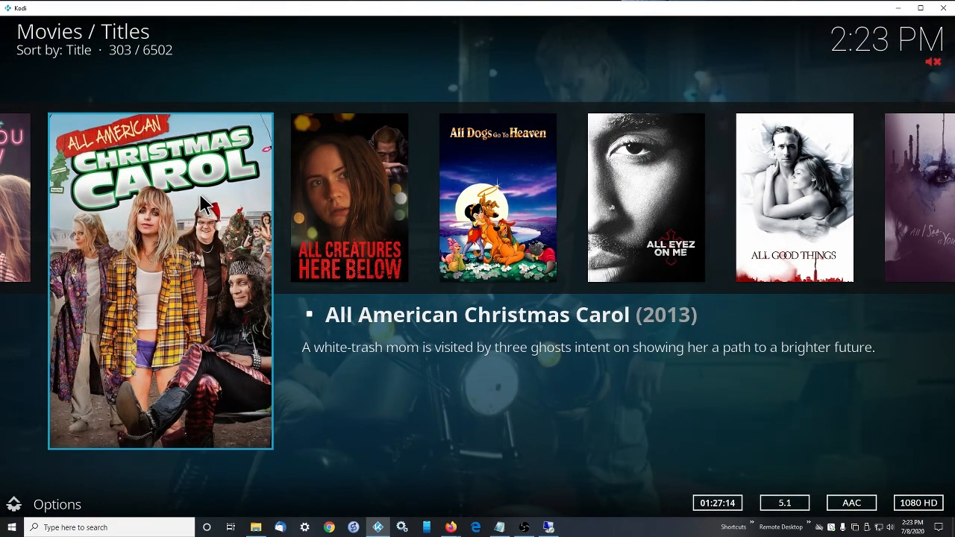
scroll(right, 3)
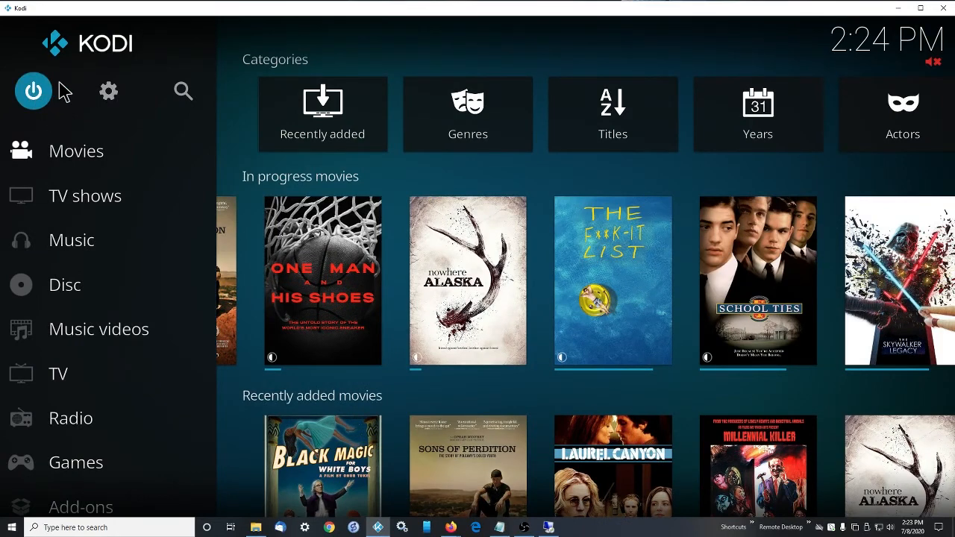
mouse_move(65, 110)
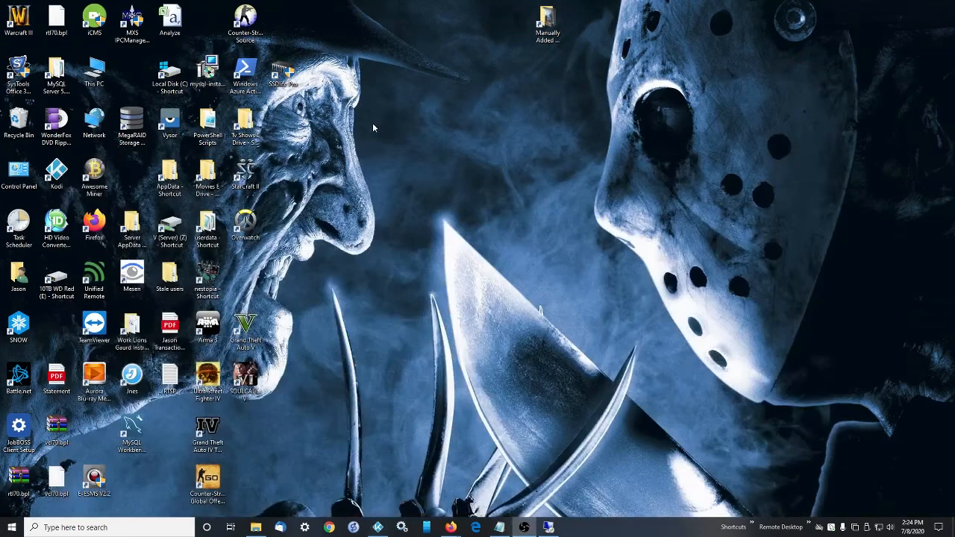
mouse_move(185, 120)
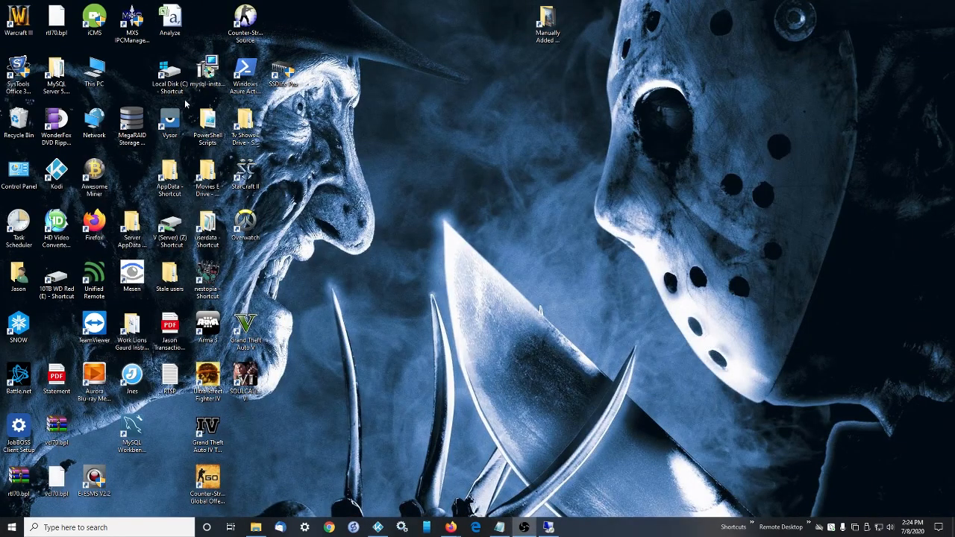
mouse_move(288, 182)
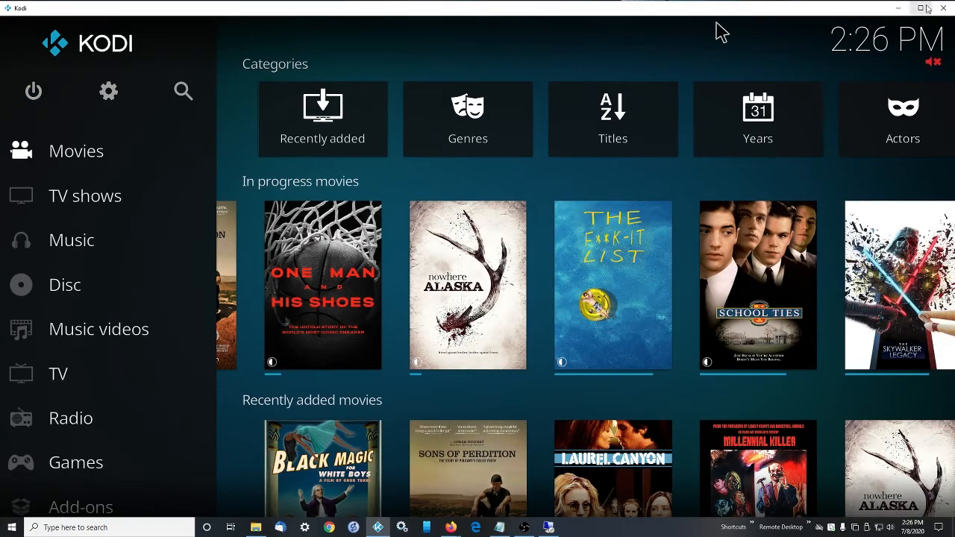
mouse_move(942, 9)
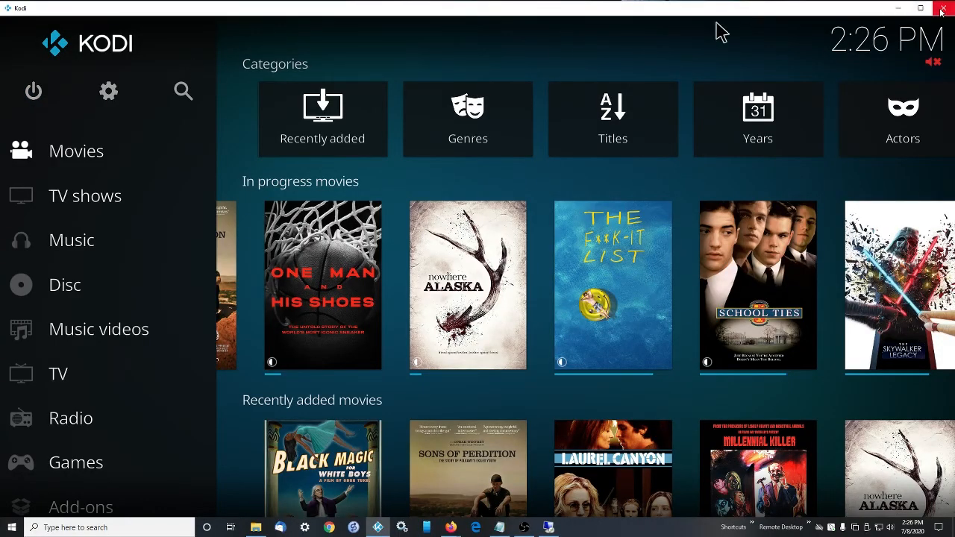
- Close the relaunched Kodi window with its X button
click(946, 10)
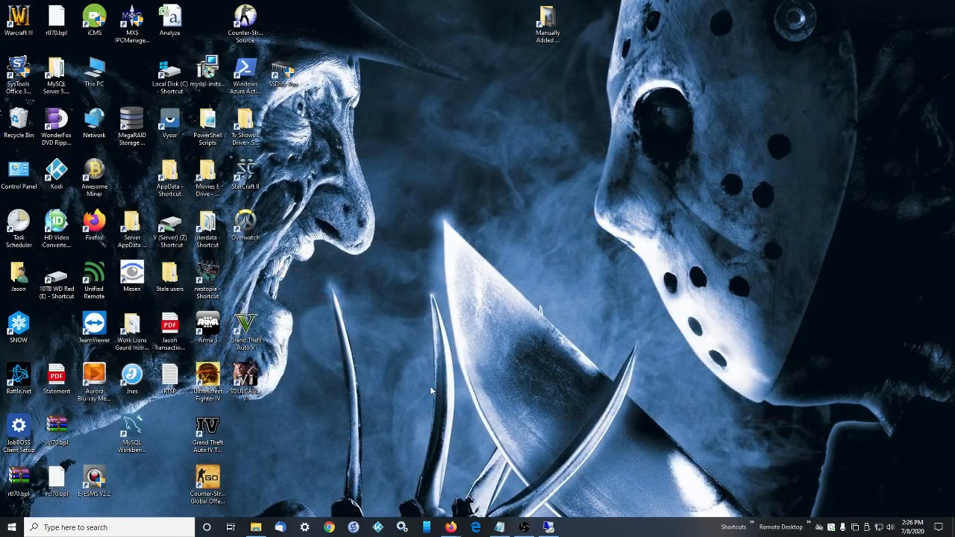
mouse_move(361, 395)
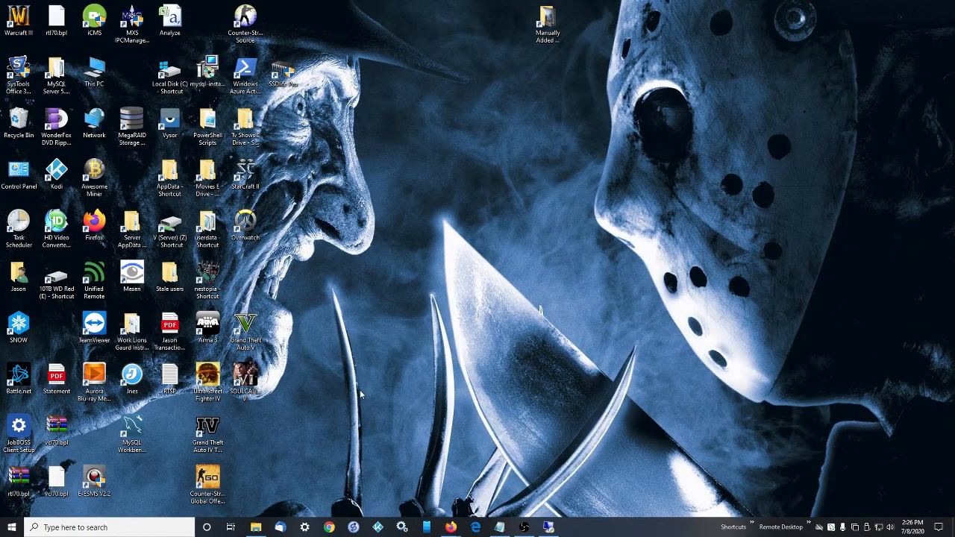